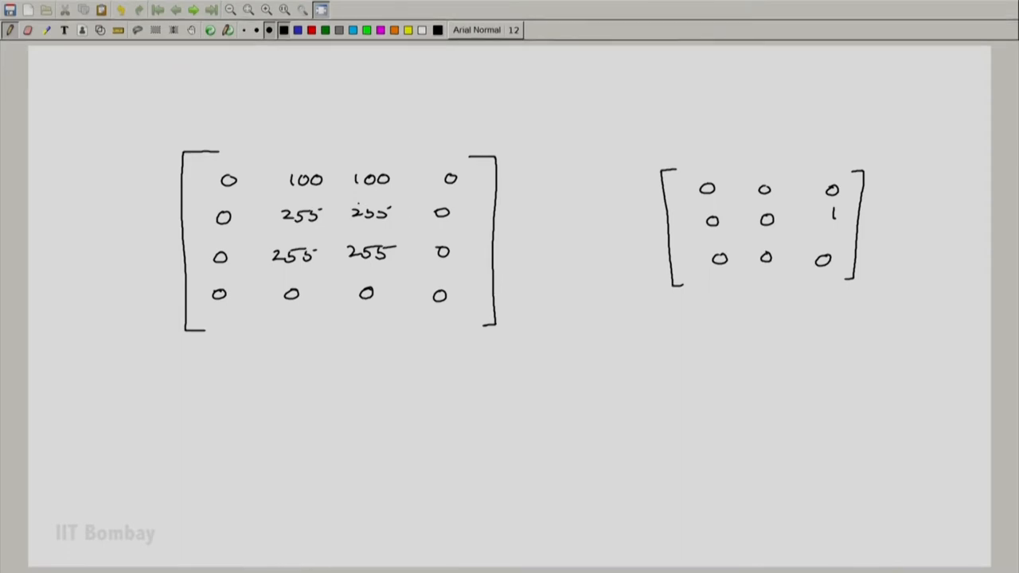
# - Underline and box the 255 pixel, and mark the kernel's centre entry
pyautogui.moveTo(279, 227); pyautogui.dragTo(322, 227)
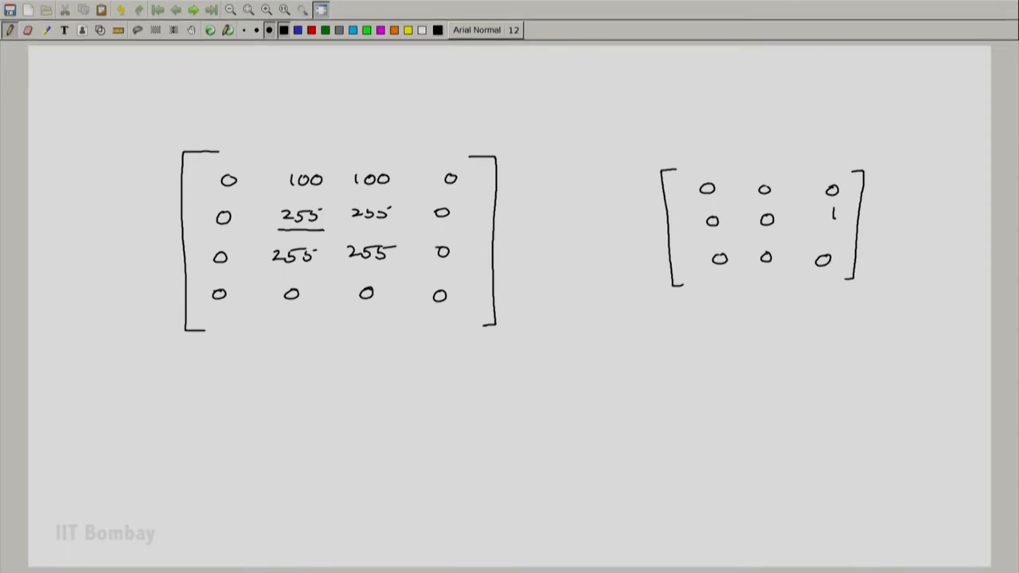
pyautogui.moveTo(278, 205); pyautogui.dragTo(325, 225)
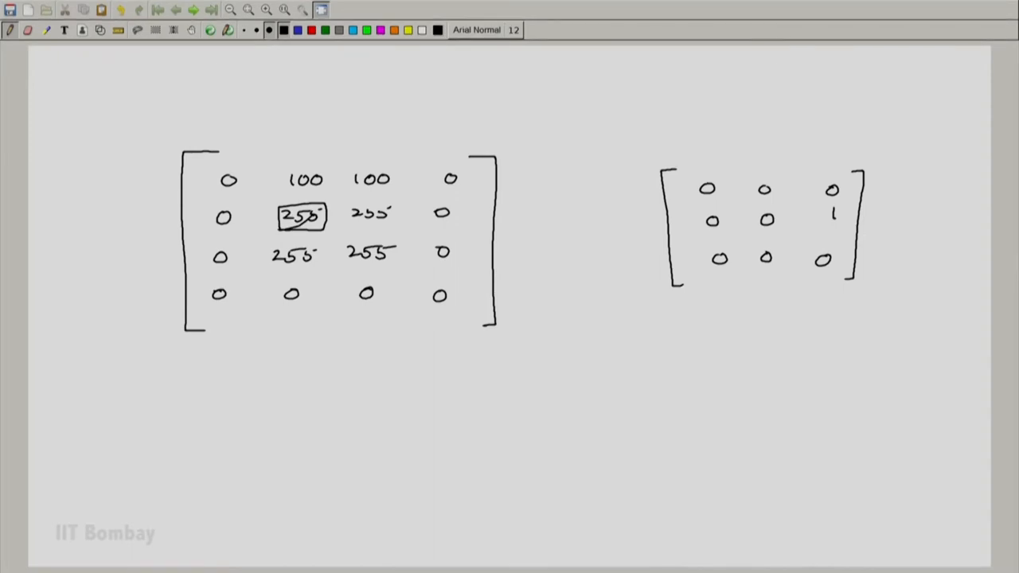
pyautogui.moveTo(748, 233); pyautogui.dragTo(784, 233)
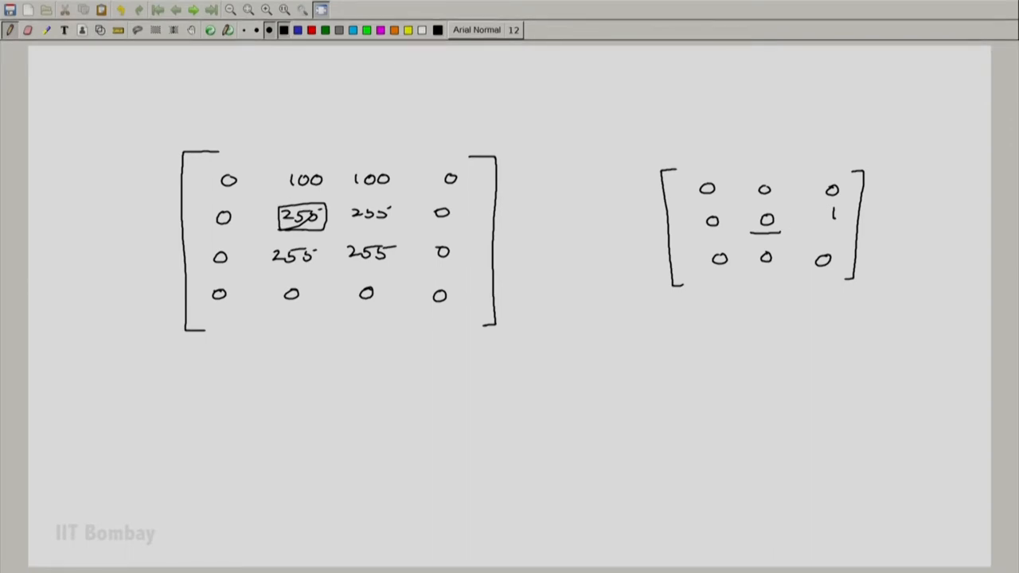
# - Draw the 255 pixel's 3×3 neighbourhood matrix with kernel weights overlaid, and write = [255]
pyautogui.moveTo(211, 367); pyautogui.dragTo(211, 498)
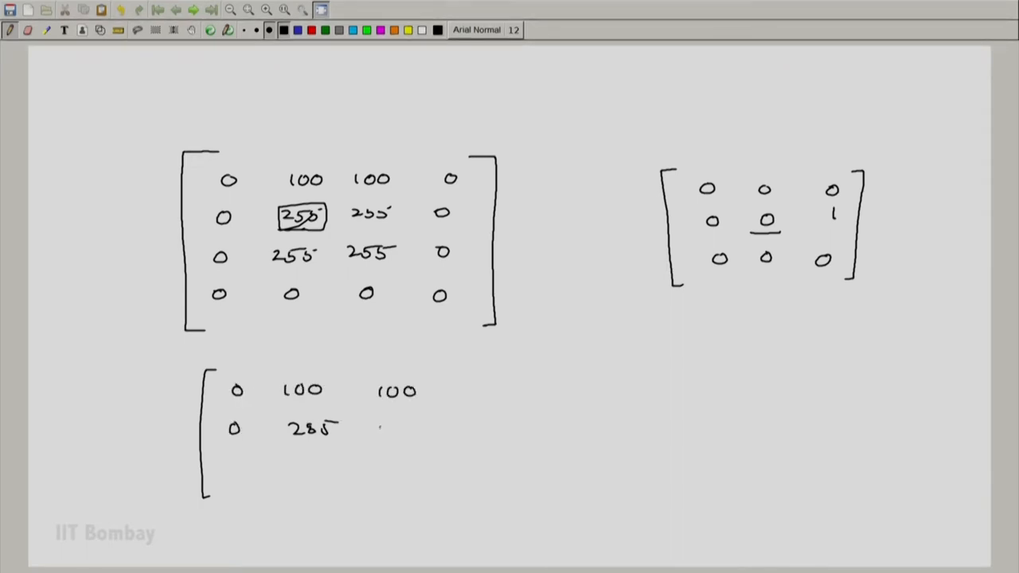
pyautogui.write('255')
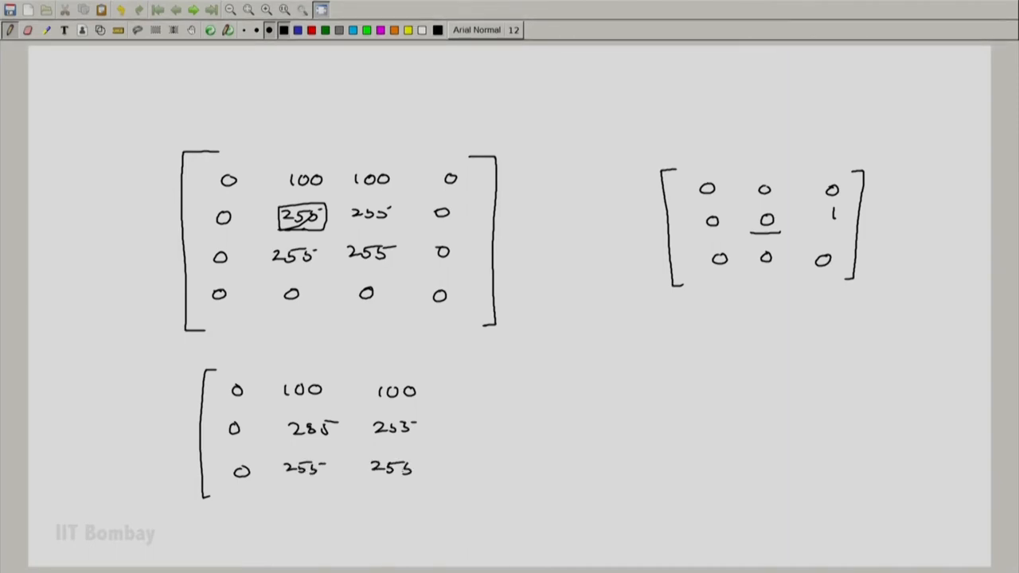
pyautogui.moveTo(450, 371); pyautogui.dragTo(450, 498)
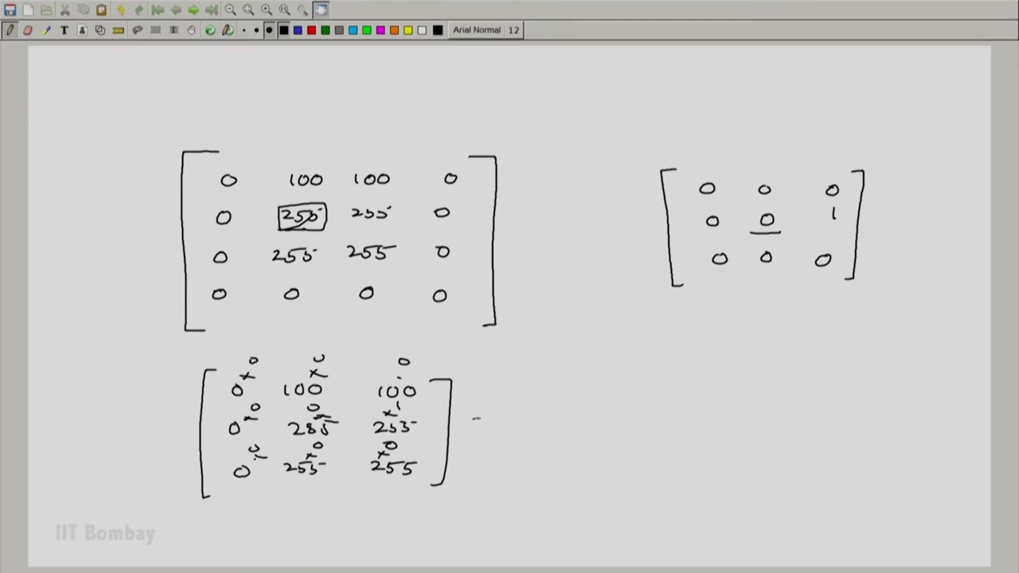
pyautogui.moveTo(470, 422); pyautogui.dragTo(550, 430)
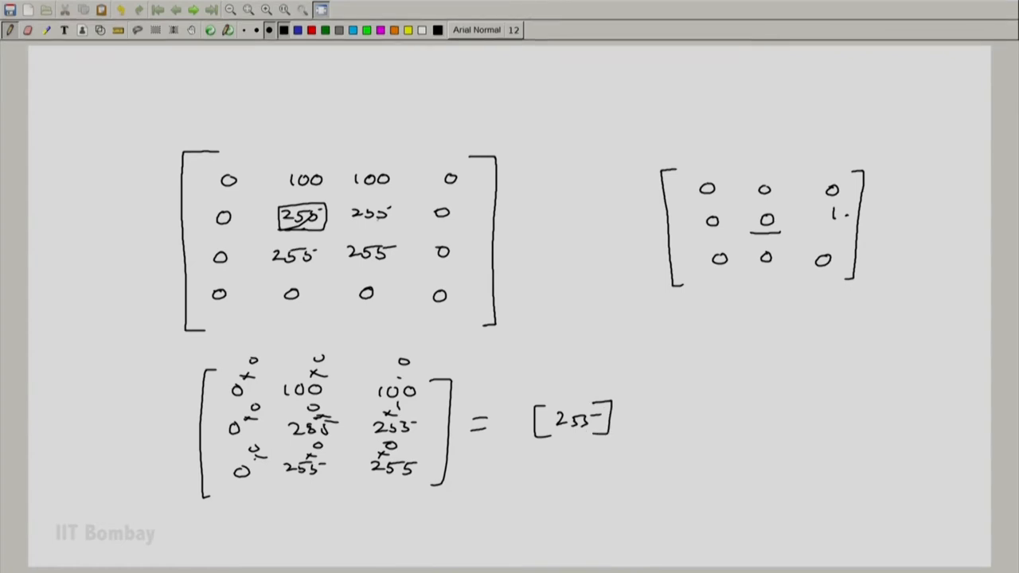
pyautogui.moveTo(351, 203); pyautogui.dragTo(390, 227)
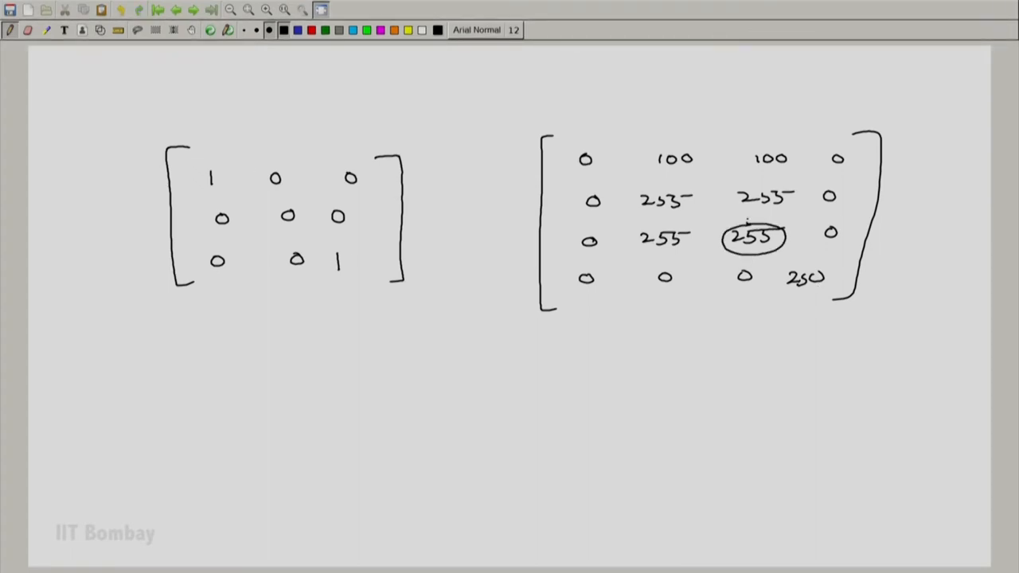
# - Draw arrows linking the kernel's corner and centre entries to their pixels
pyautogui.moveTo(223, 159); pyautogui.dragTo(546, 171)
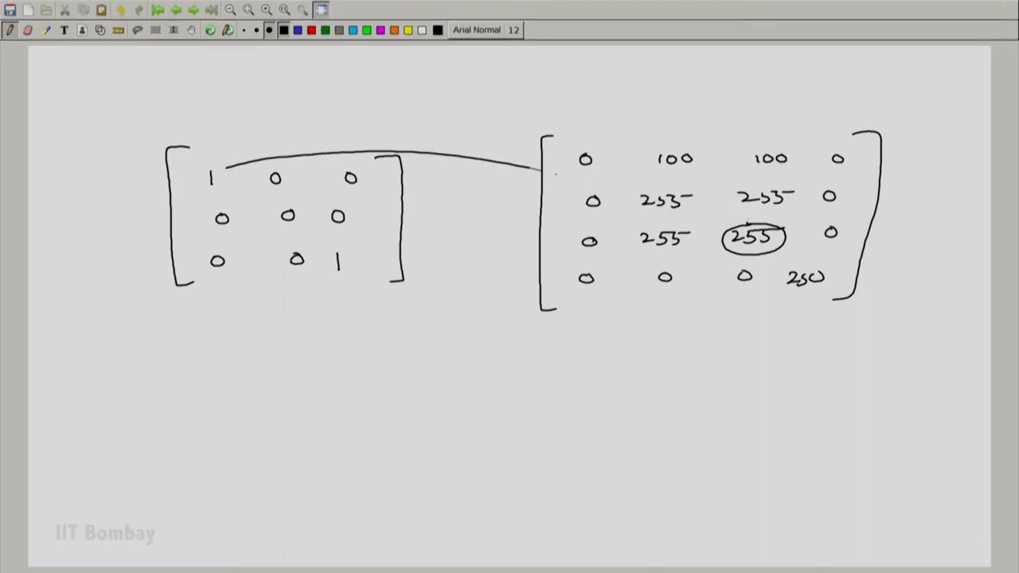
pyautogui.moveTo(350, 275); pyautogui.dragTo(788, 299)
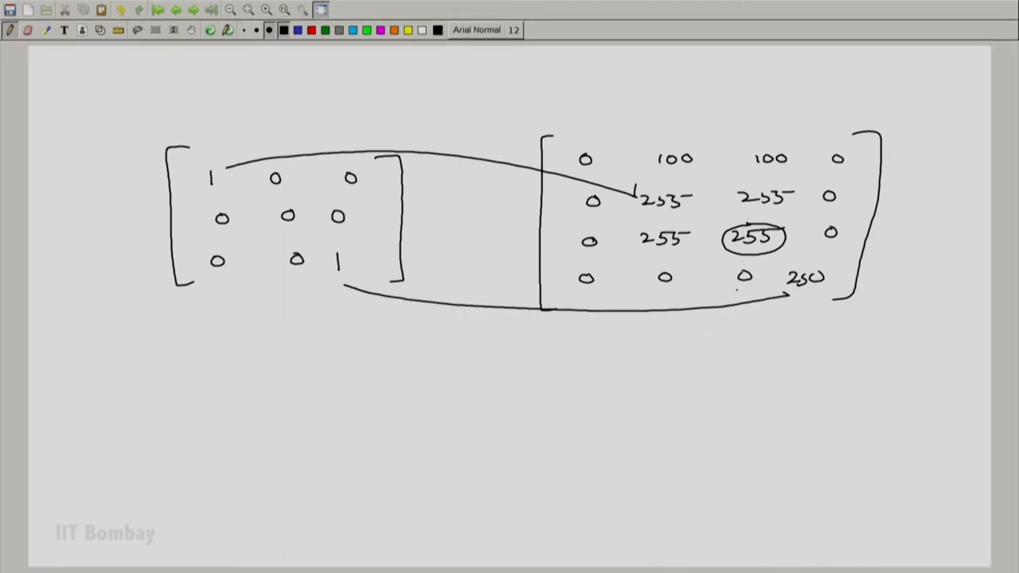
pyautogui.moveTo(288, 215); pyautogui.dragTo(749, 239)
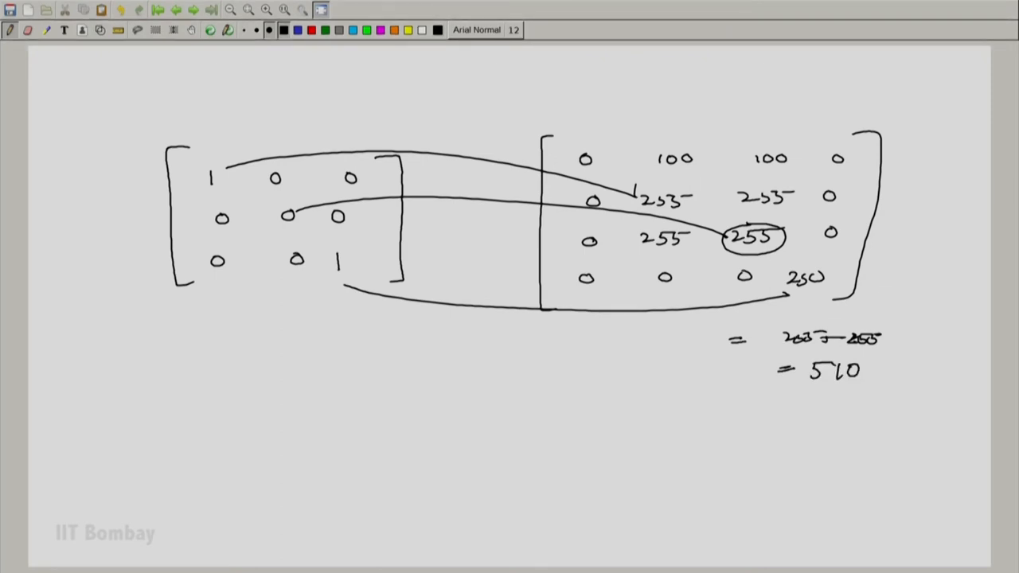
# - Write 'Out-of-bounds', the 0–255 range, and 1/2 before the kernel
pyautogui.write('Out-of-bounds')
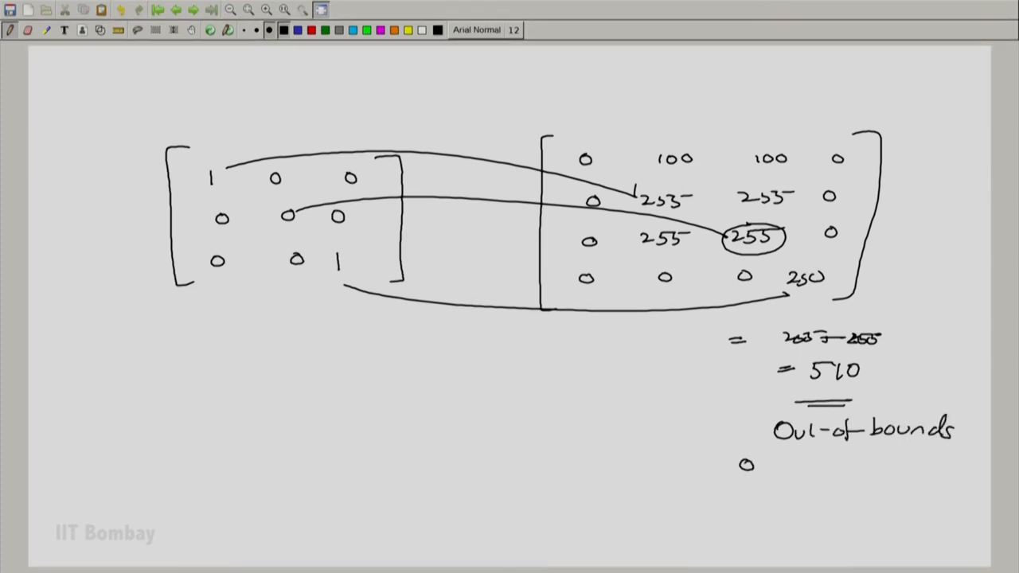
pyautogui.write('0 — 255')
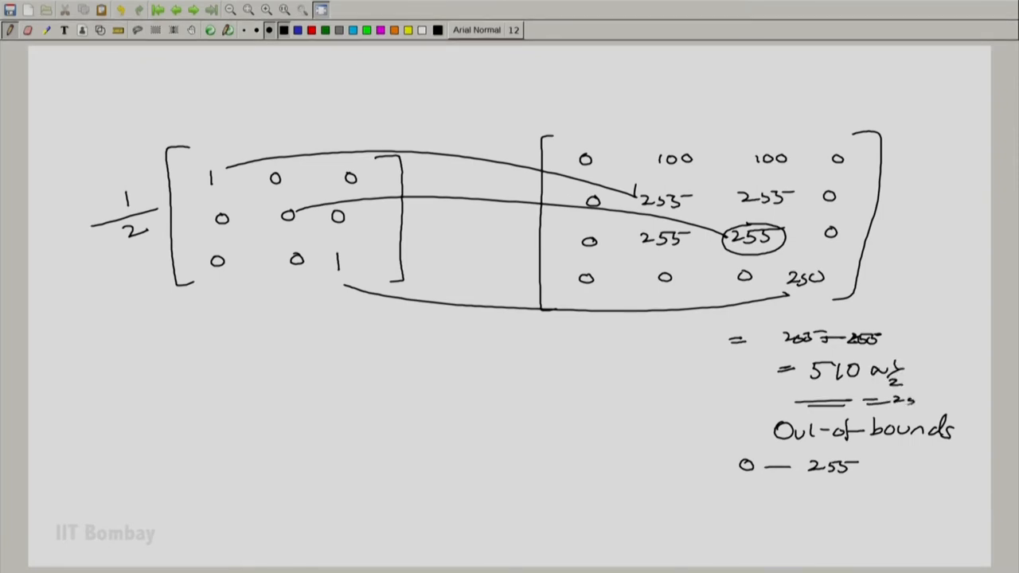
pyautogui.moveTo(883, 390); pyautogui.dragTo(956, 406)
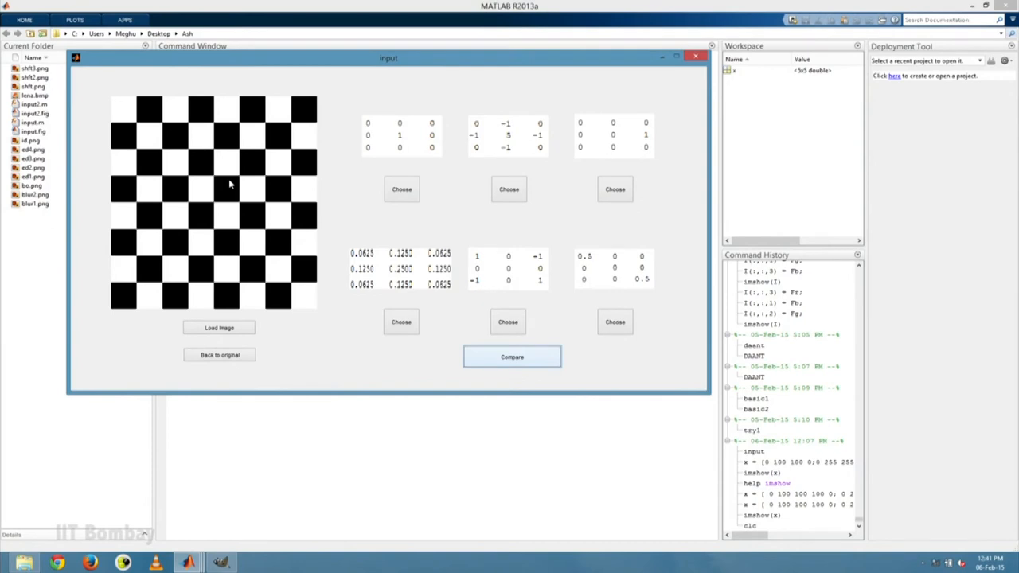
pyautogui.moveTo(433, 233)
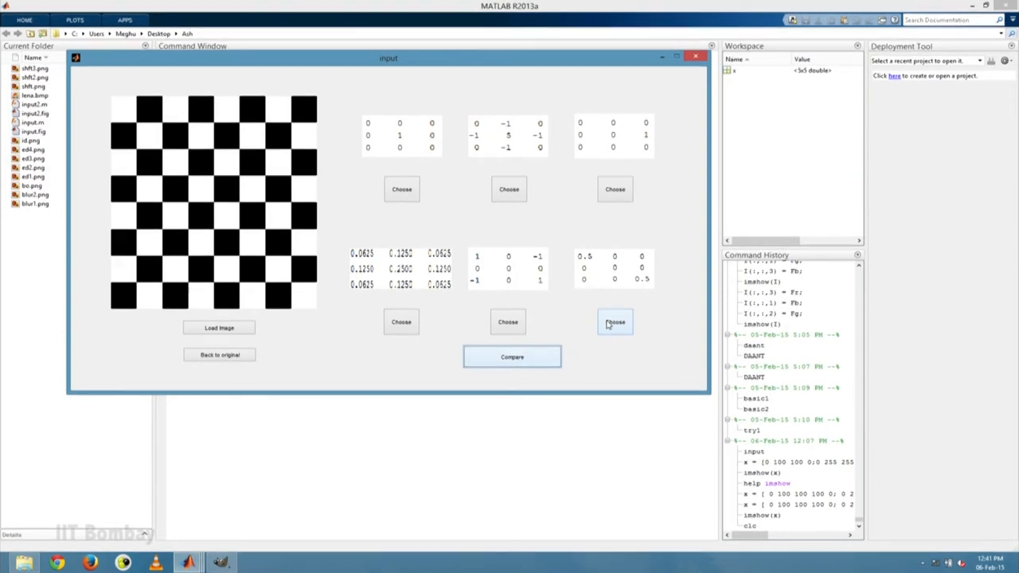
# - Compare the checkerboard with its 0.5-corner kernel result, then go back to kernel selection
pyautogui.click(614, 322)
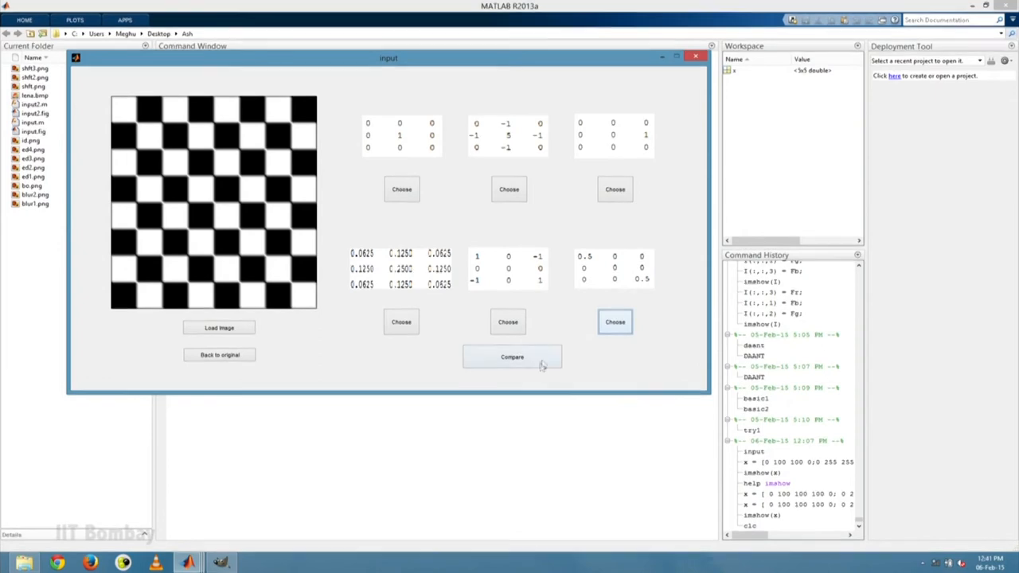
pyautogui.click(512, 357)
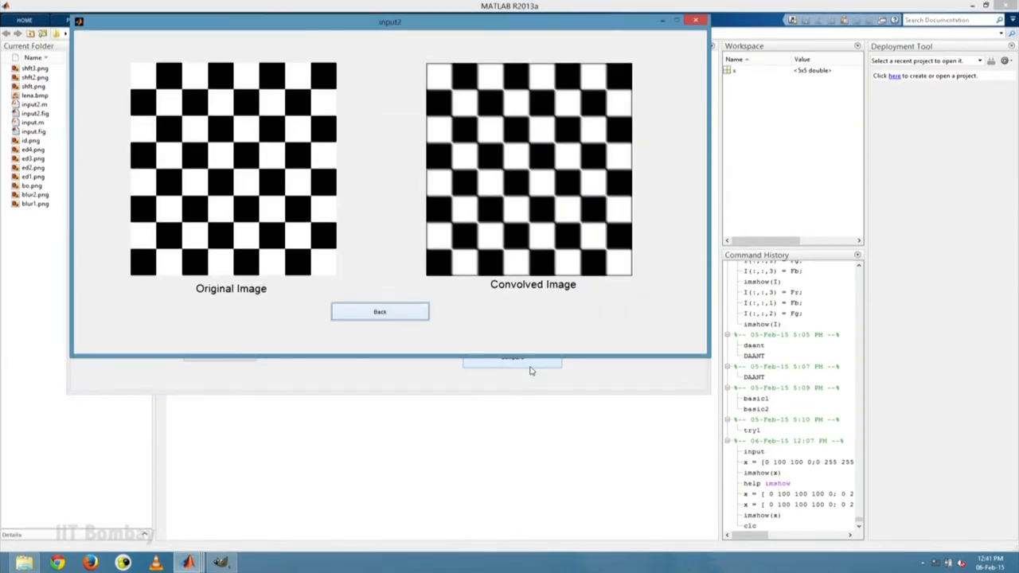
pyautogui.moveTo(508, 163)
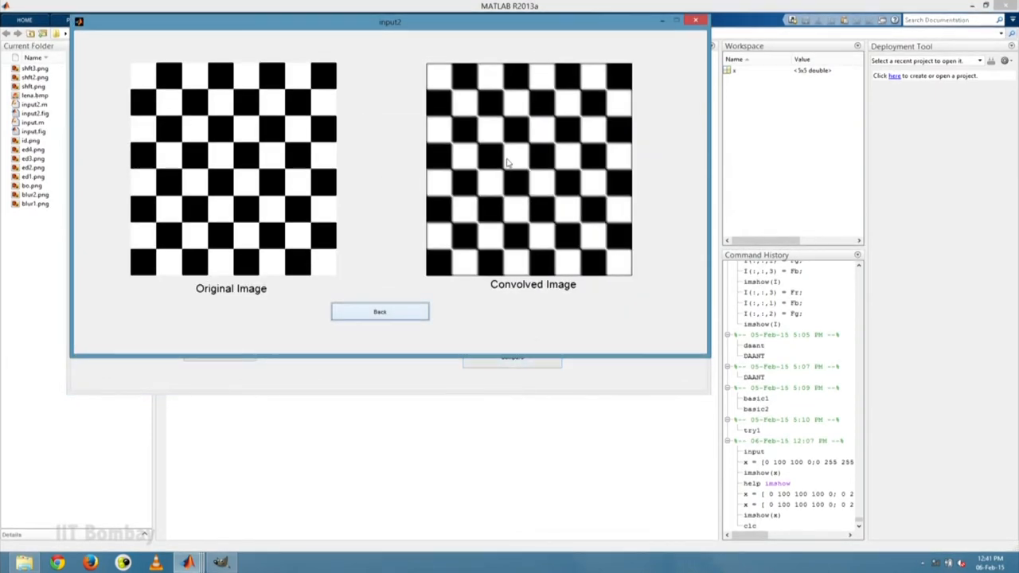
pyautogui.moveTo(358, 156)
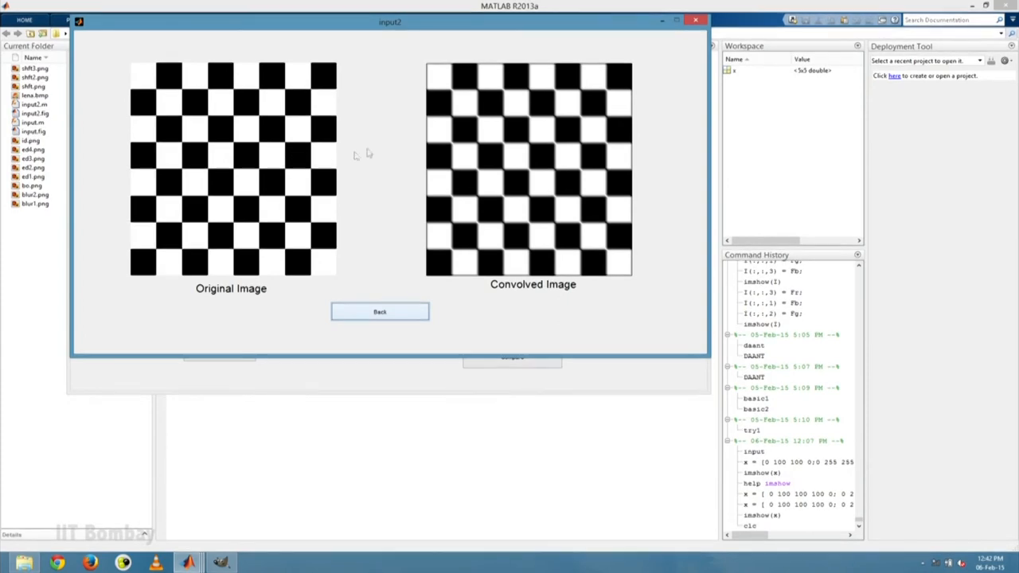
pyautogui.moveTo(475, 107)
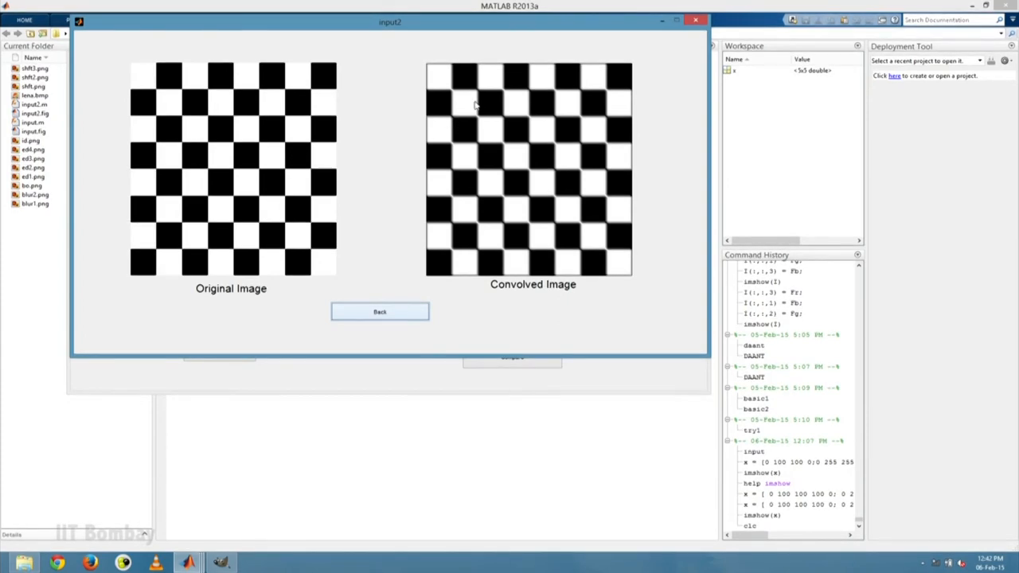
pyautogui.moveTo(388, 324)
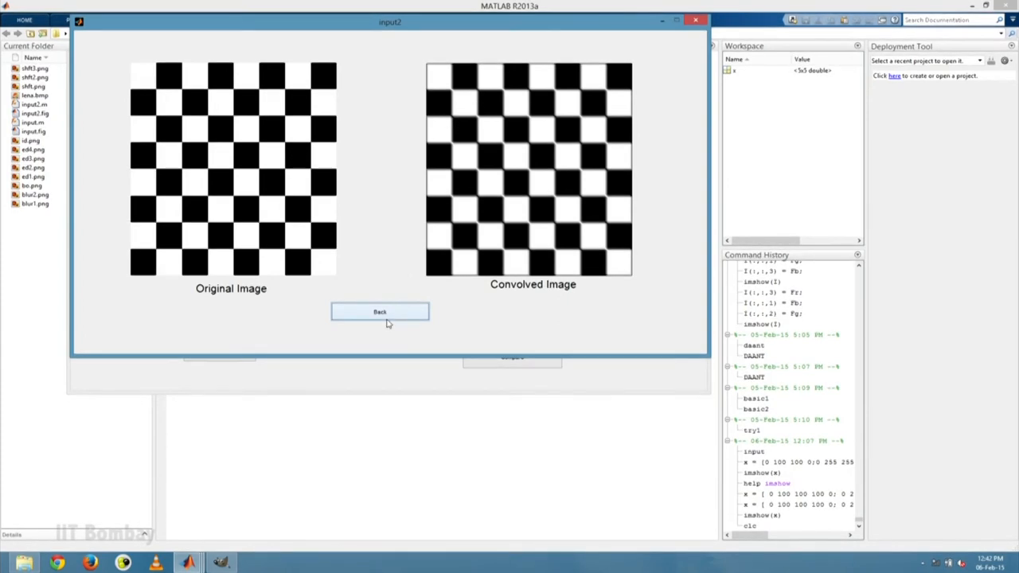
pyautogui.click(380, 312)
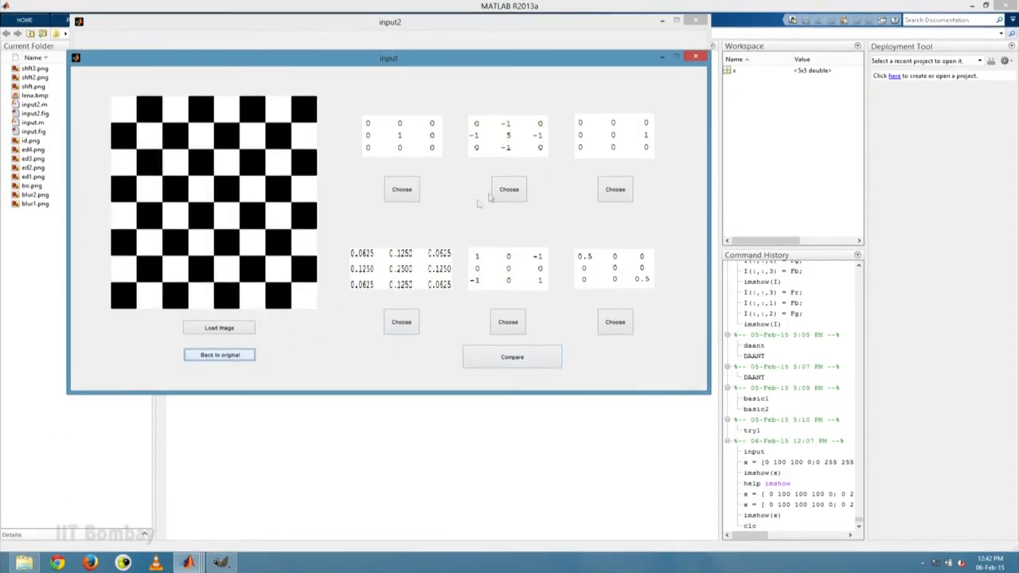
# - Shift the checkerboard with the off-centre kernel, then restore the original and pick identity
pyautogui.click(615, 188)
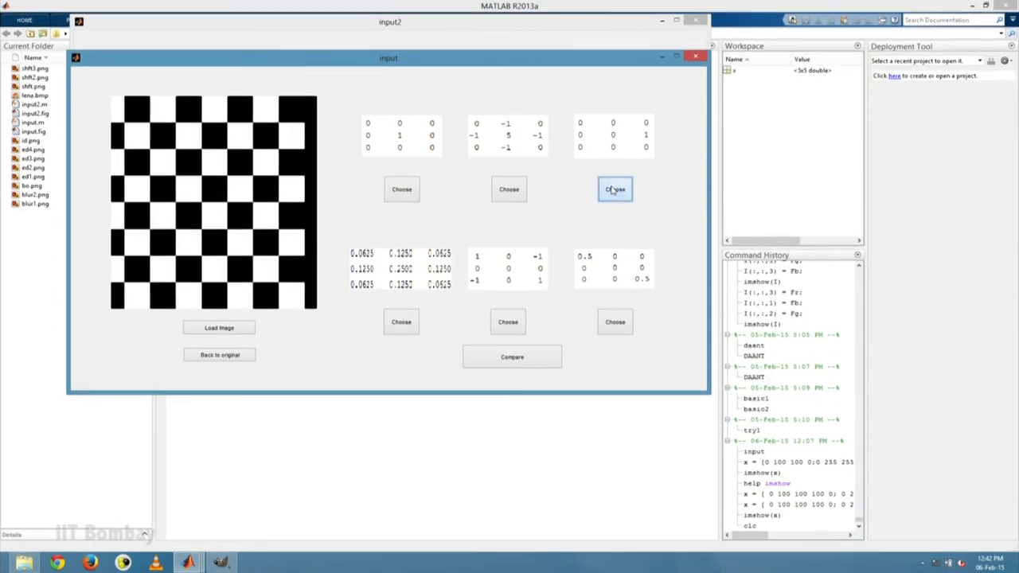
pyautogui.moveTo(445, 322)
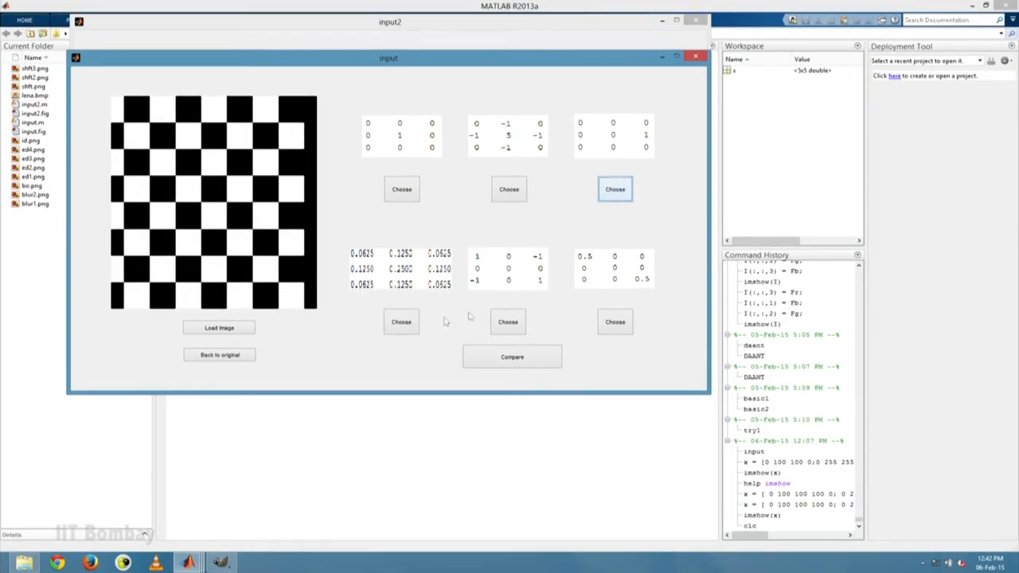
pyautogui.click(219, 355)
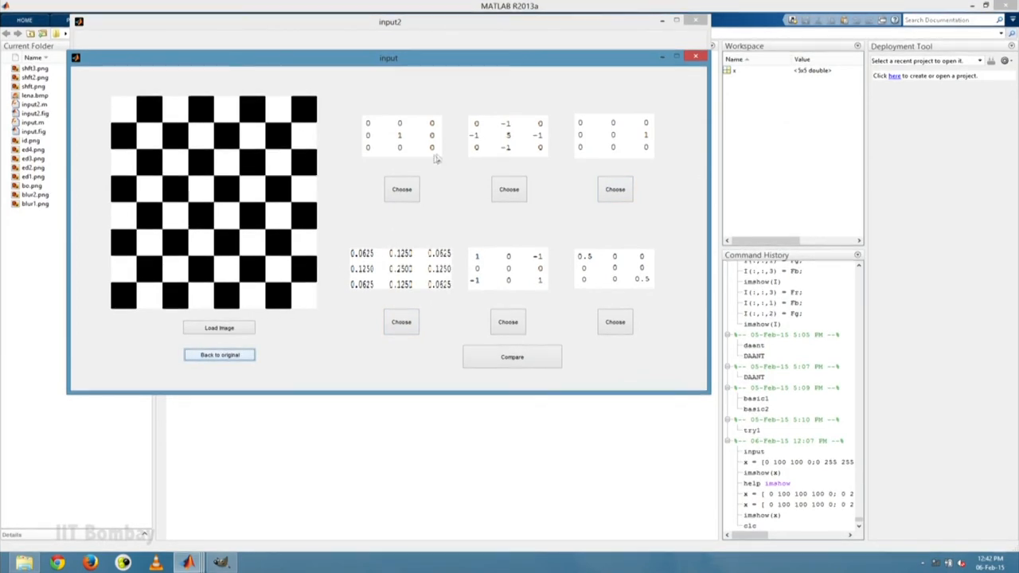
pyautogui.click(401, 189)
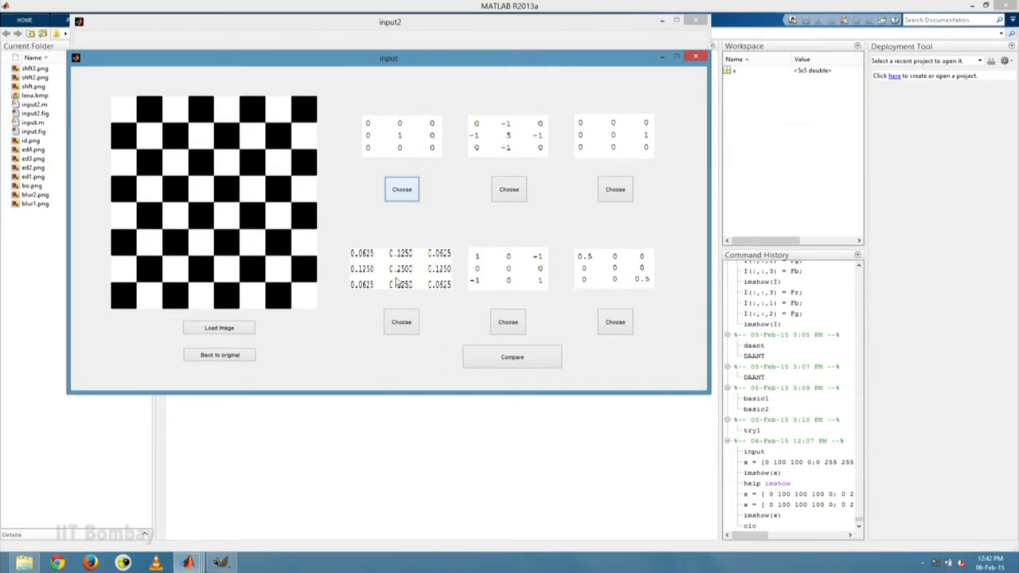
# - Compare the checkerboard with the 0.0625/0.125/0.25 blur result, then go back
pyautogui.click(401, 322)
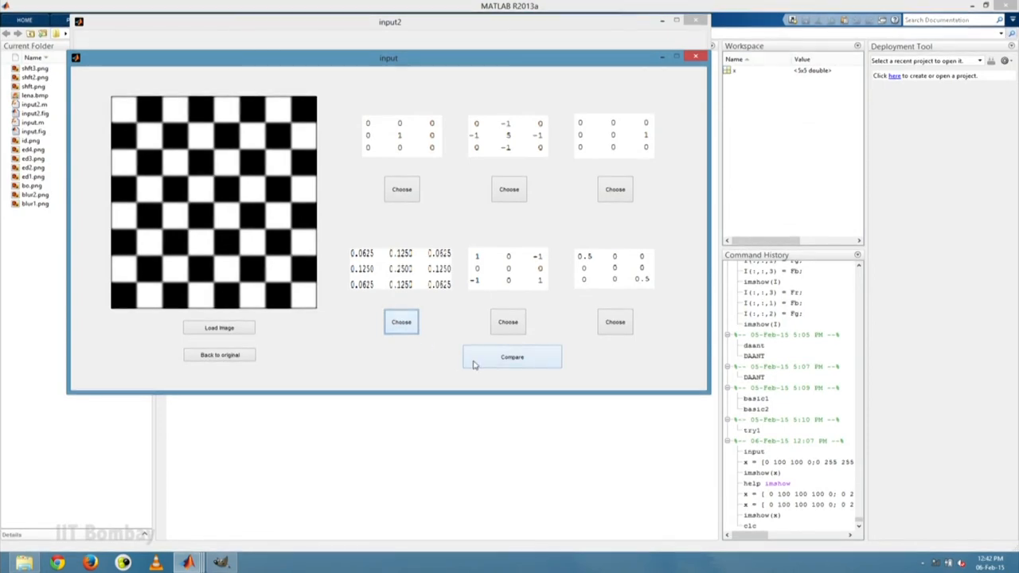
pyautogui.click(512, 357)
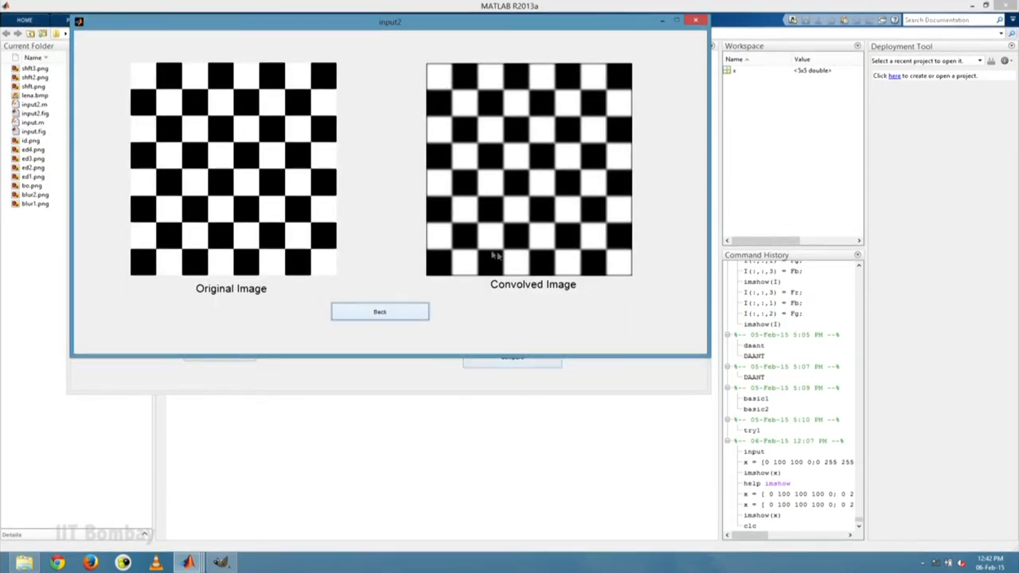
pyautogui.click(379, 312)
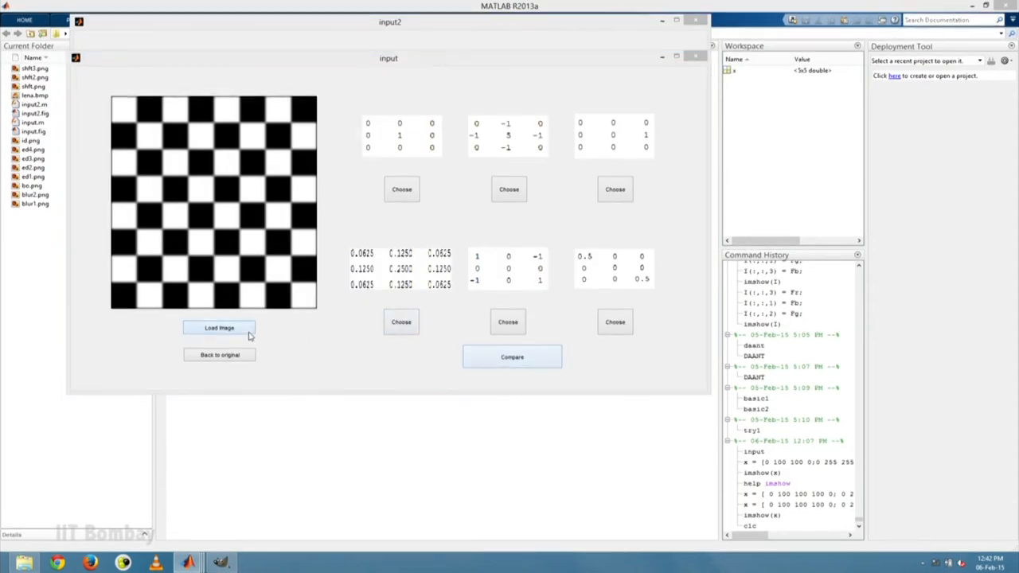
# - Load the lena image via Load Image
pyautogui.click(219, 328)
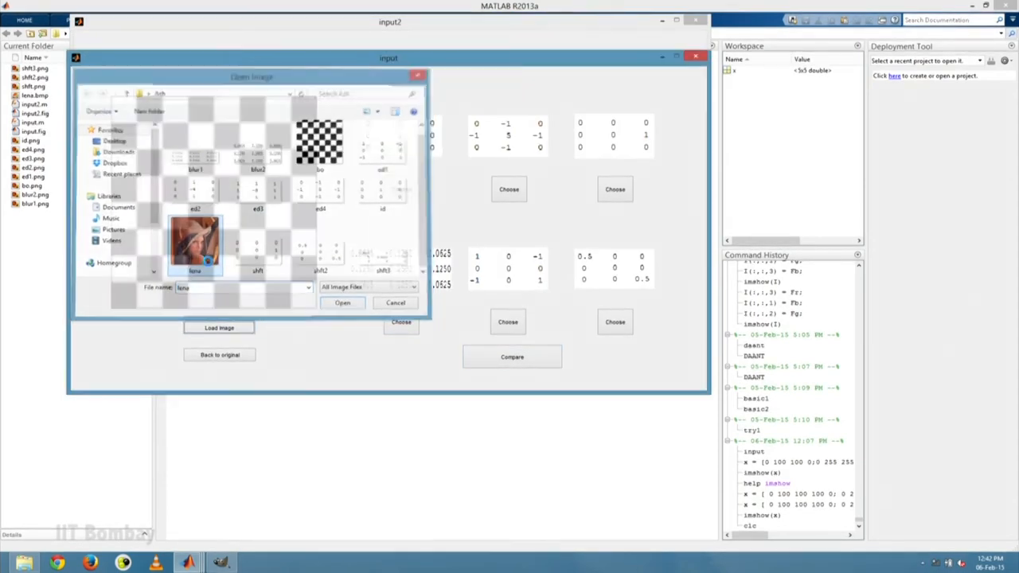
pyautogui.click(342, 303)
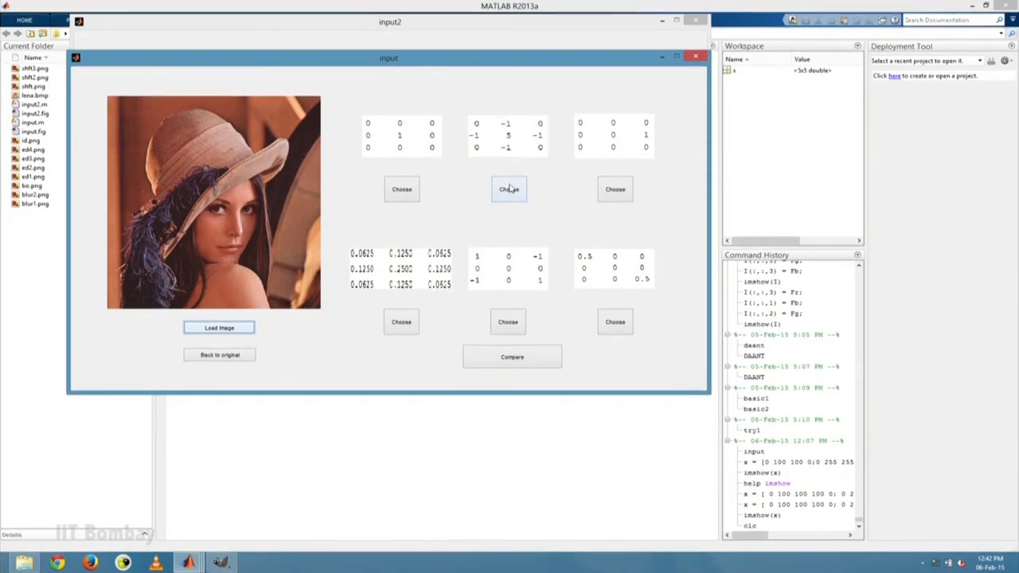
# - Compare sharpened Lena with the original, go back, and restore the original image
pyautogui.click(509, 189)
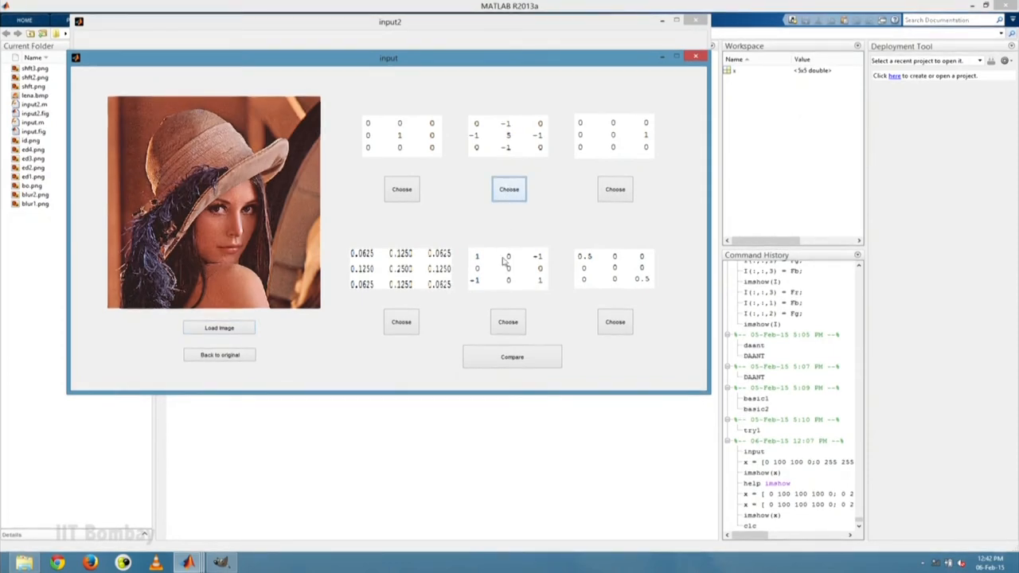
pyautogui.click(512, 356)
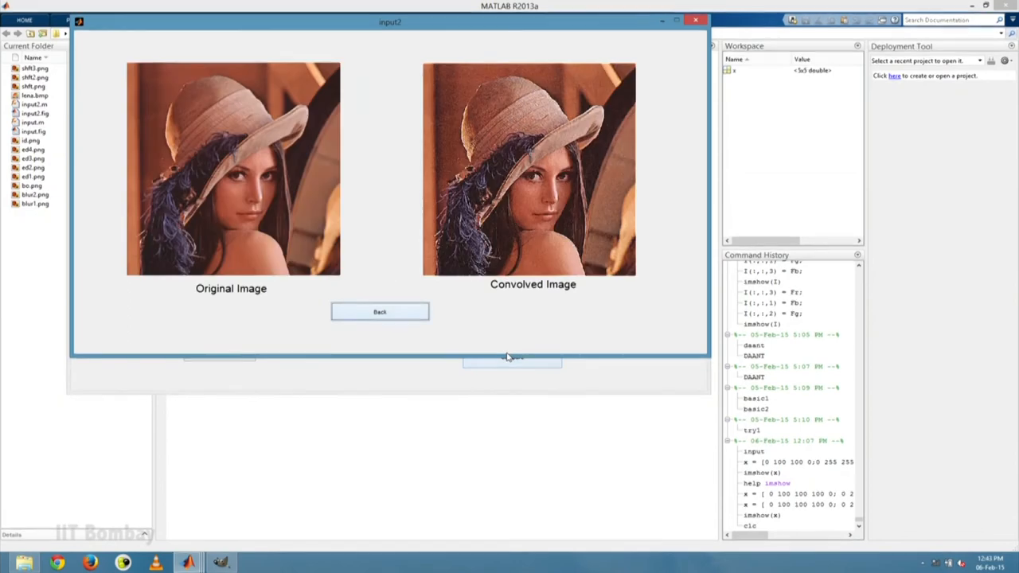
pyautogui.moveTo(214, 226)
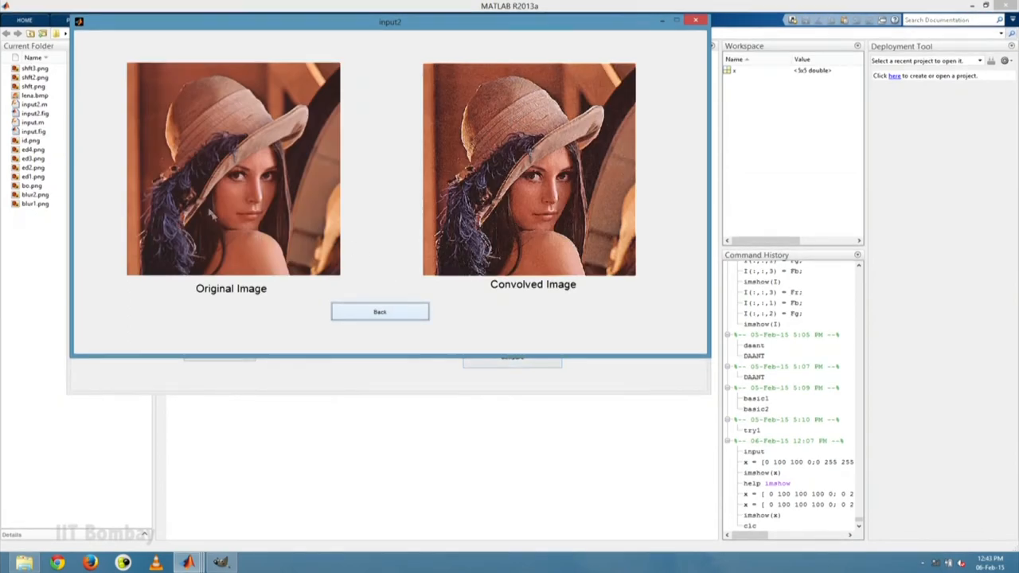
pyautogui.moveTo(263, 128)
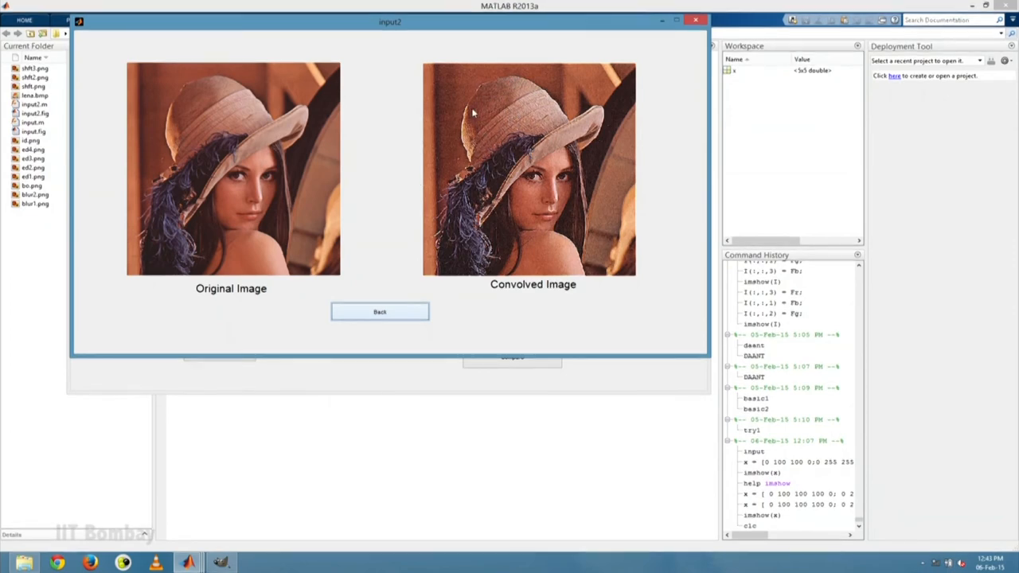
pyautogui.moveTo(410, 309)
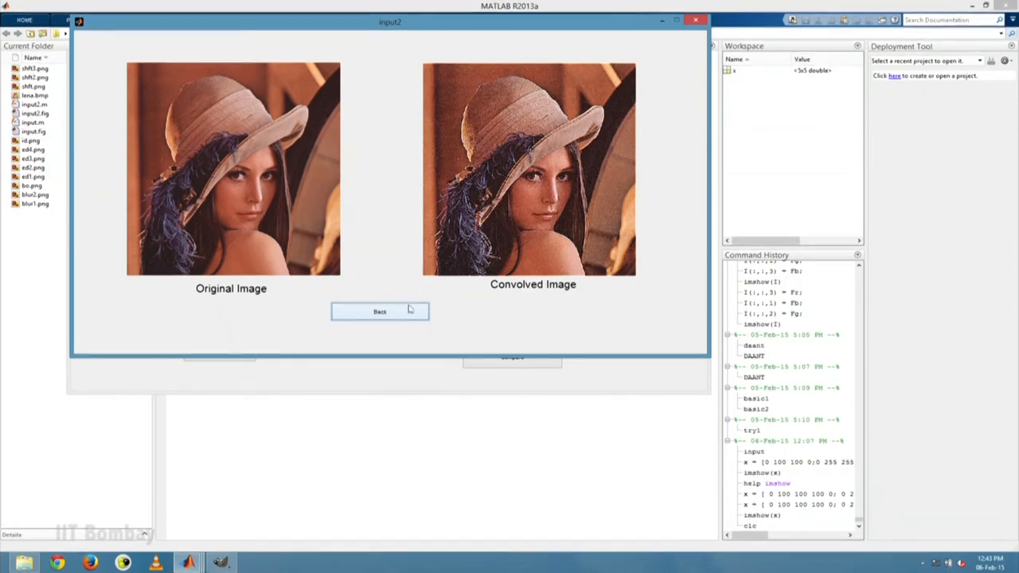
pyautogui.click(379, 311)
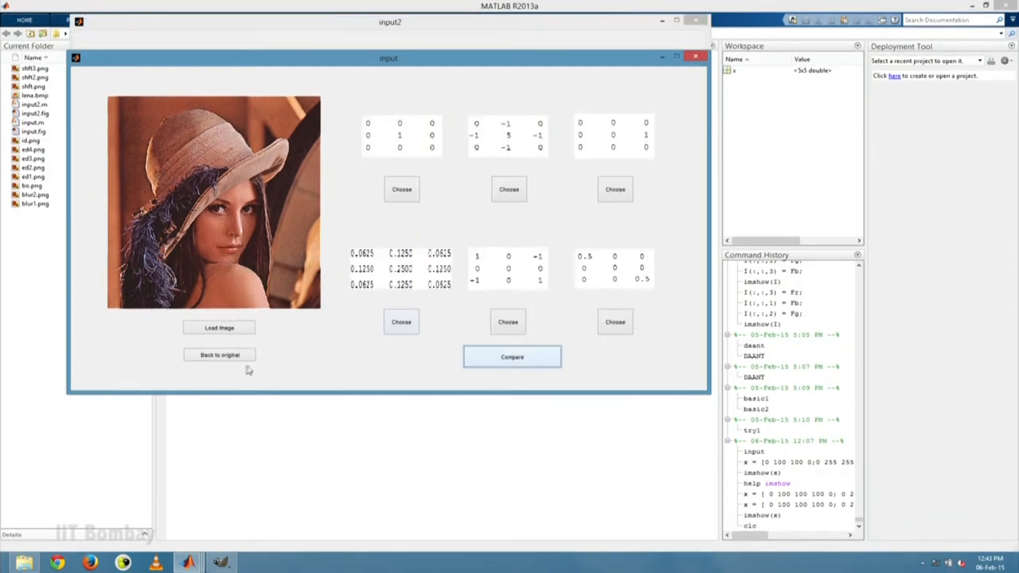
pyautogui.click(218, 354)
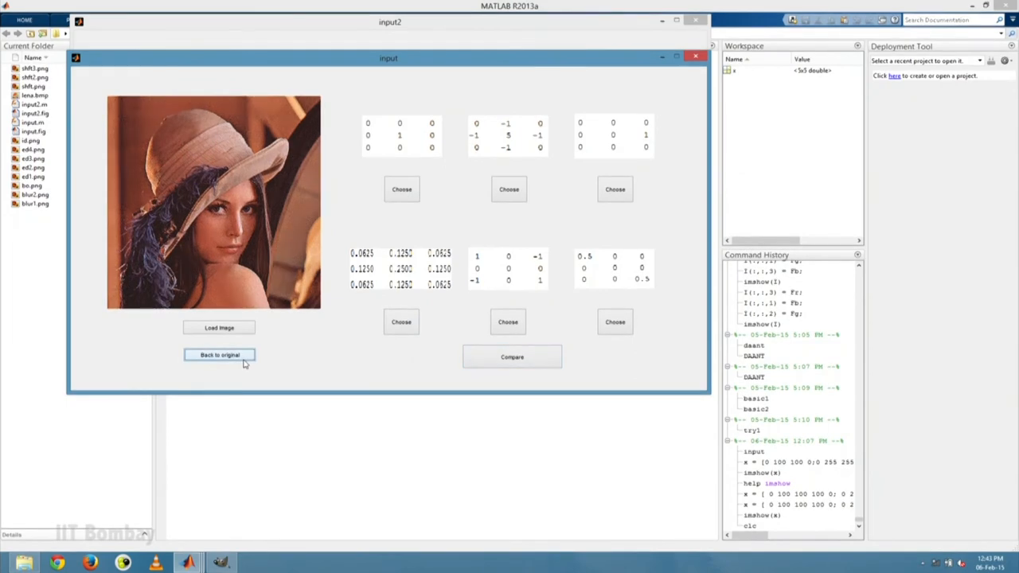
pyautogui.moveTo(319, 335)
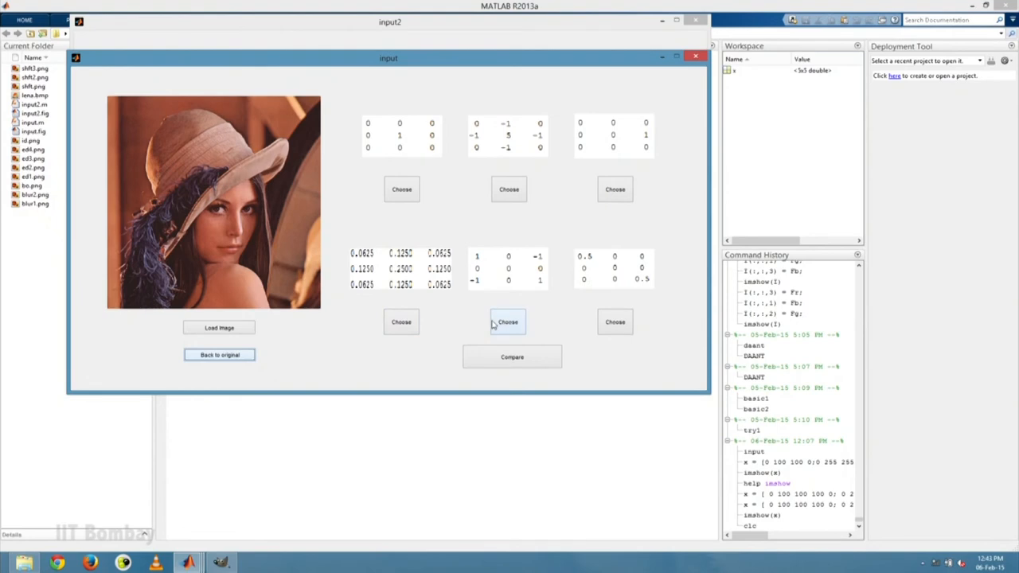
# - Compare Lena with its [1 0 -1; 0 0 0; -1 0 1] edge-kernel result
pyautogui.click(508, 321)
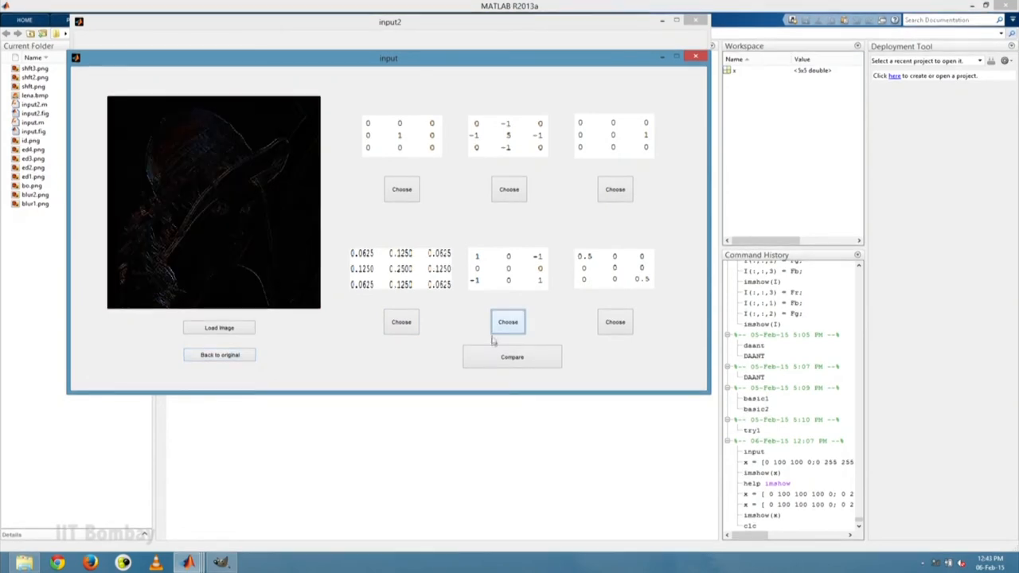
pyautogui.click(512, 356)
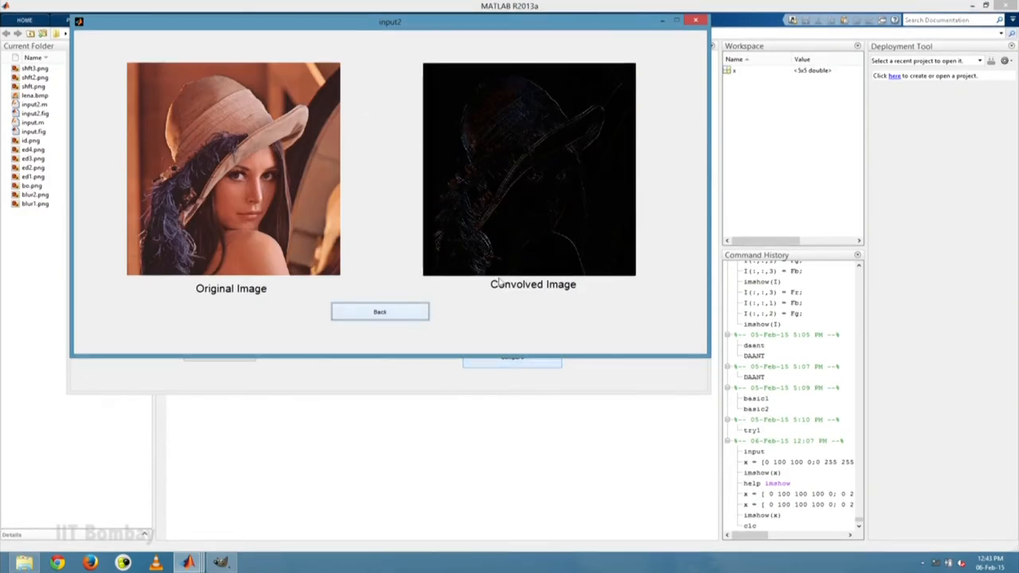
pyautogui.moveTo(247, 191)
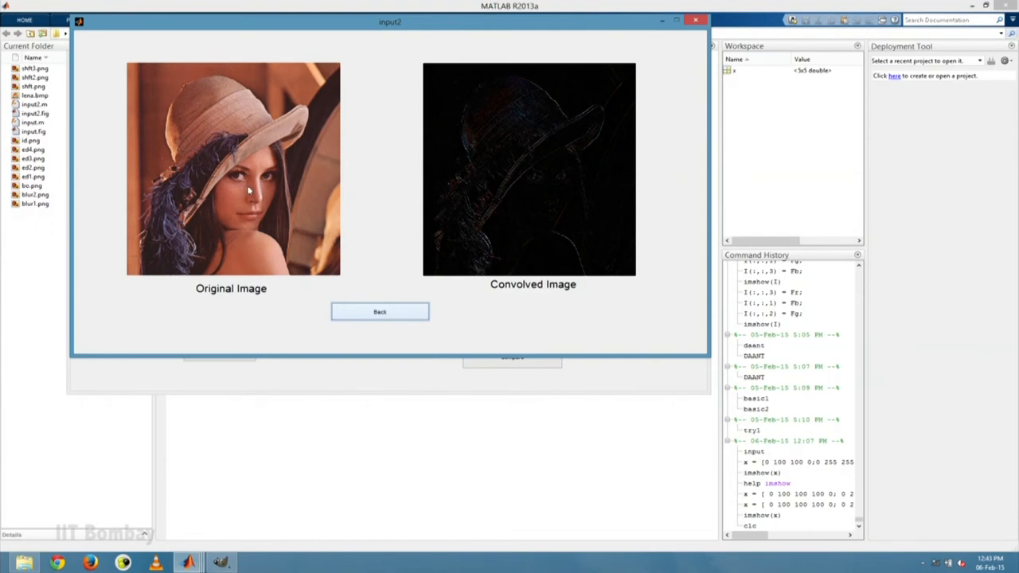
pyautogui.moveTo(345, 130)
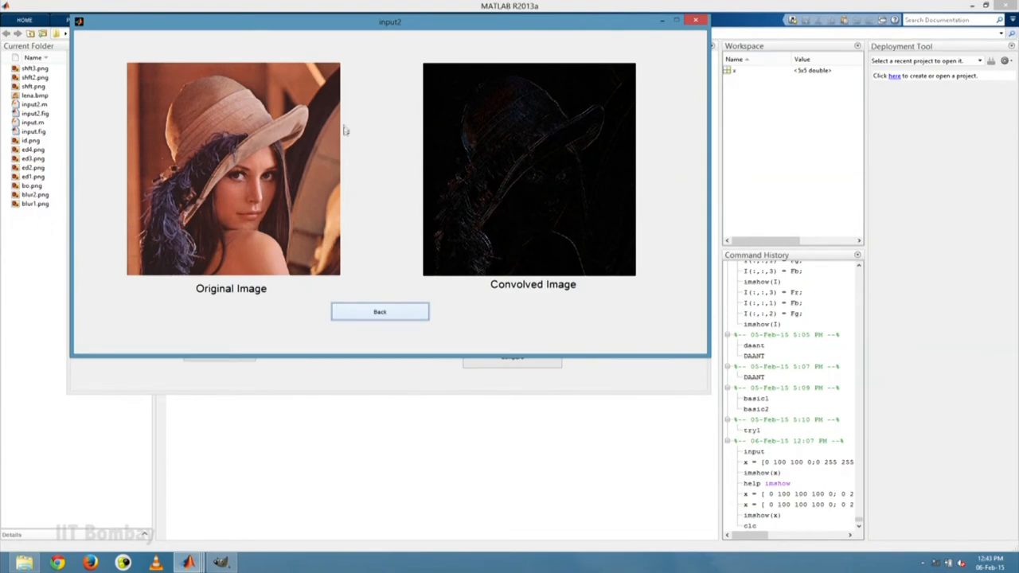
pyautogui.moveTo(560, 187)
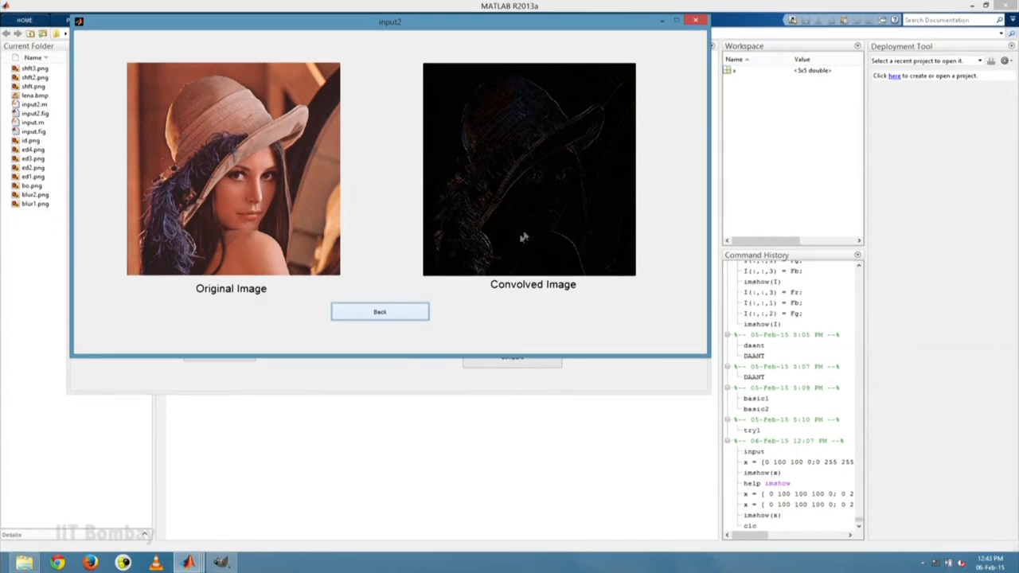
pyautogui.click(380, 311)
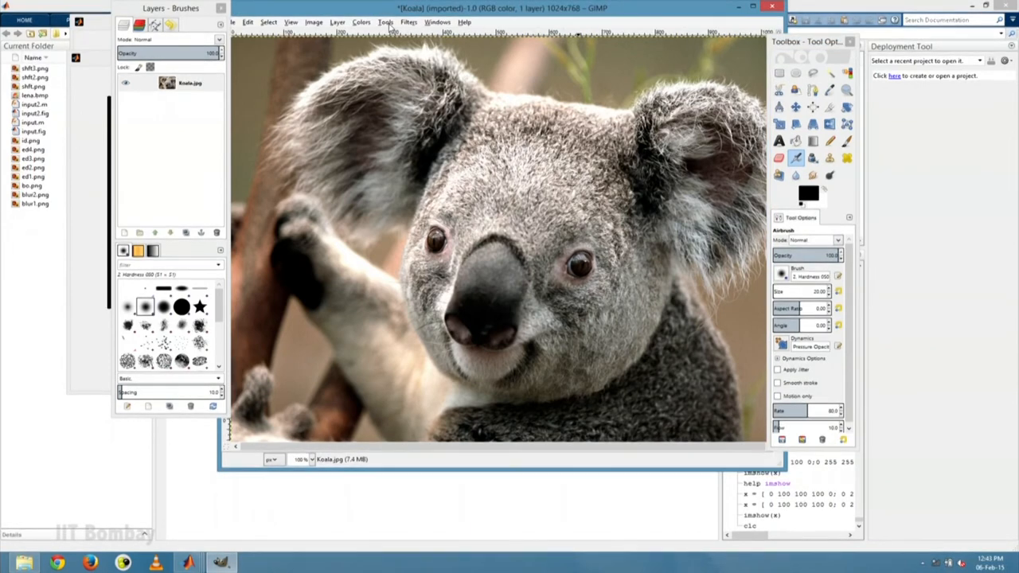
# - Apply a Convolution Matrix with 1 in the top-left cell and Division 1
pyautogui.click(410, 22)
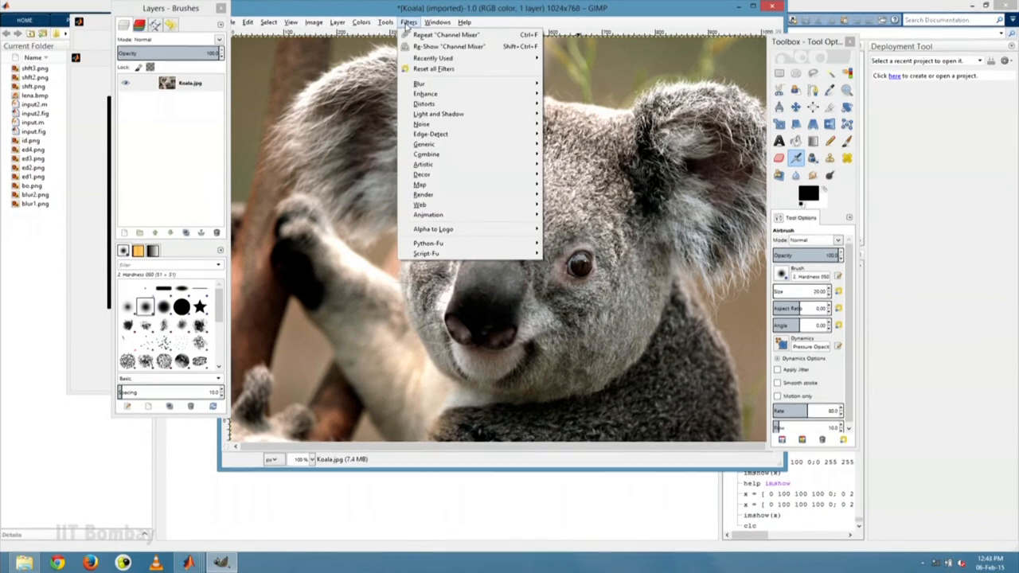
pyautogui.moveTo(454, 152)
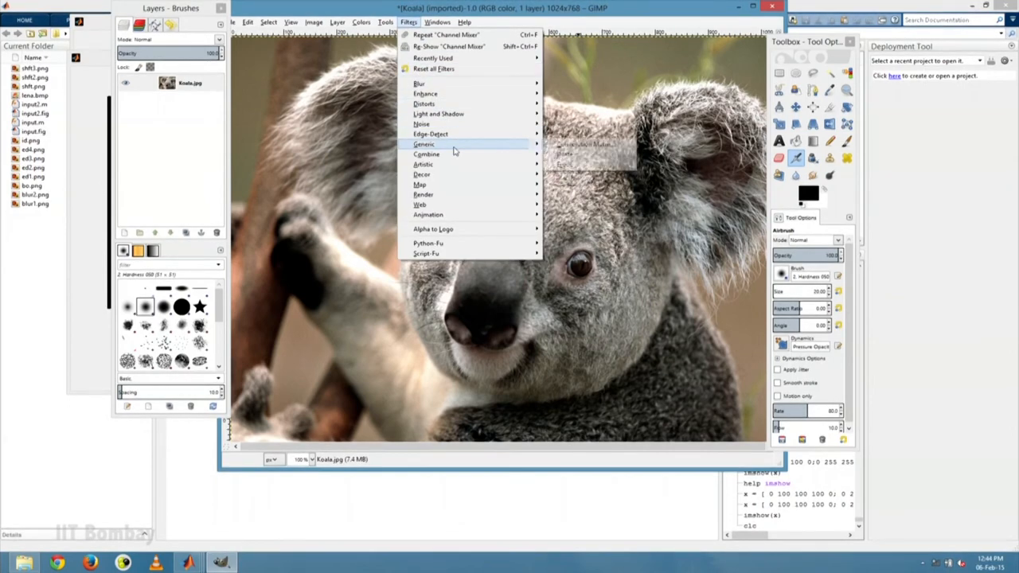
pyautogui.moveTo(454, 144)
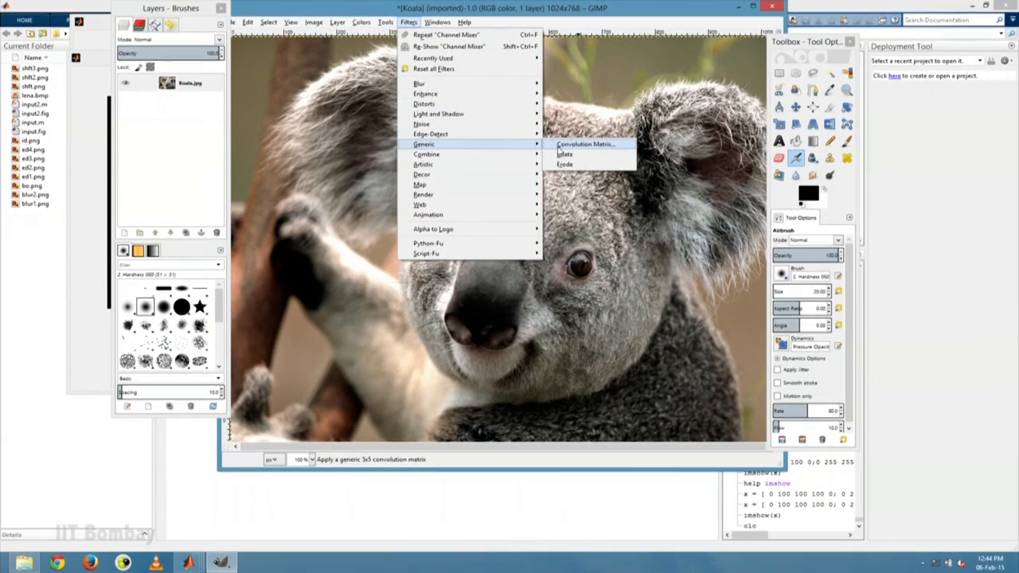
pyautogui.click(583, 144)
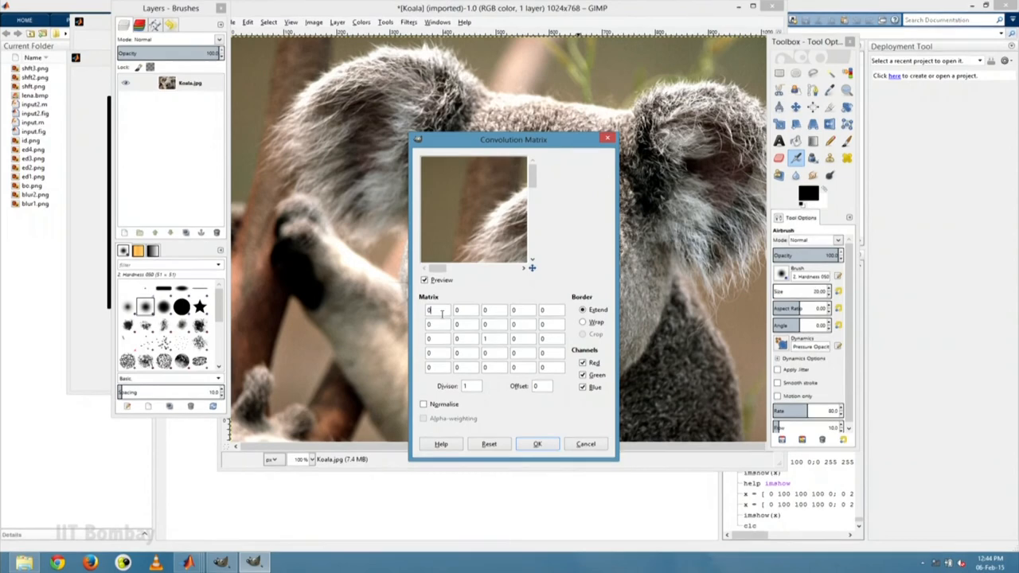
pyautogui.write('1')
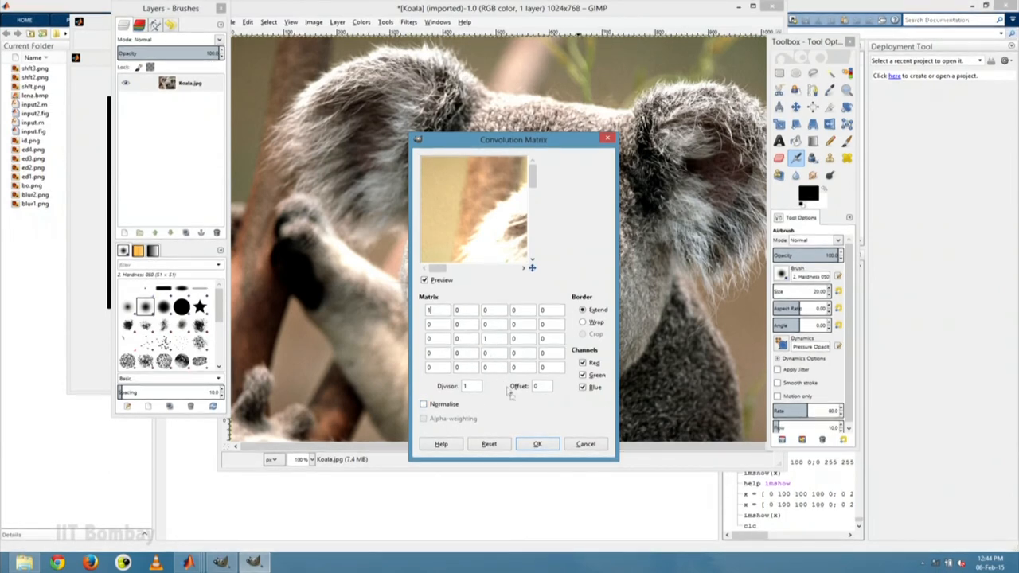
pyautogui.click(536, 443)
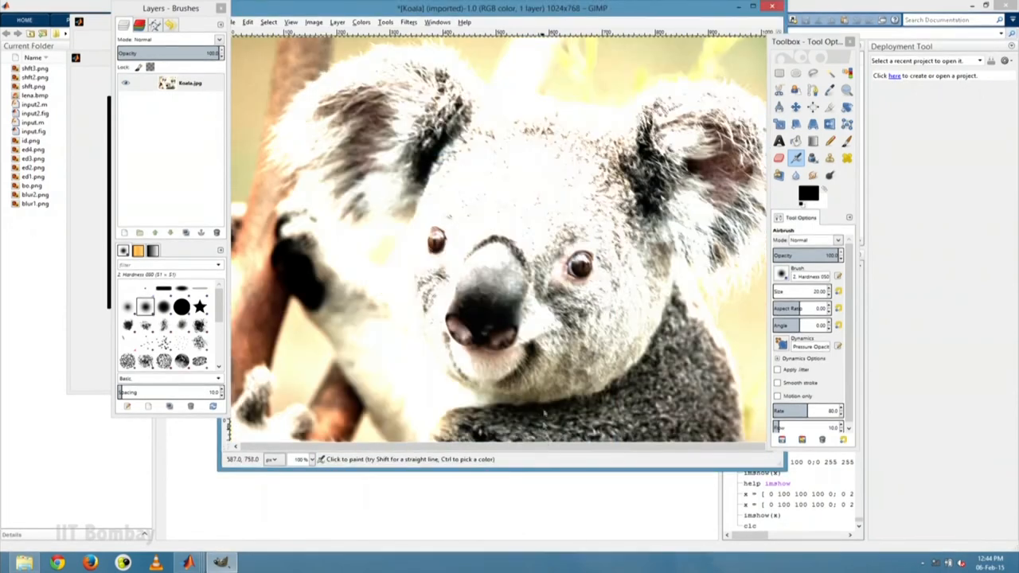
pyautogui.moveTo(548, 393)
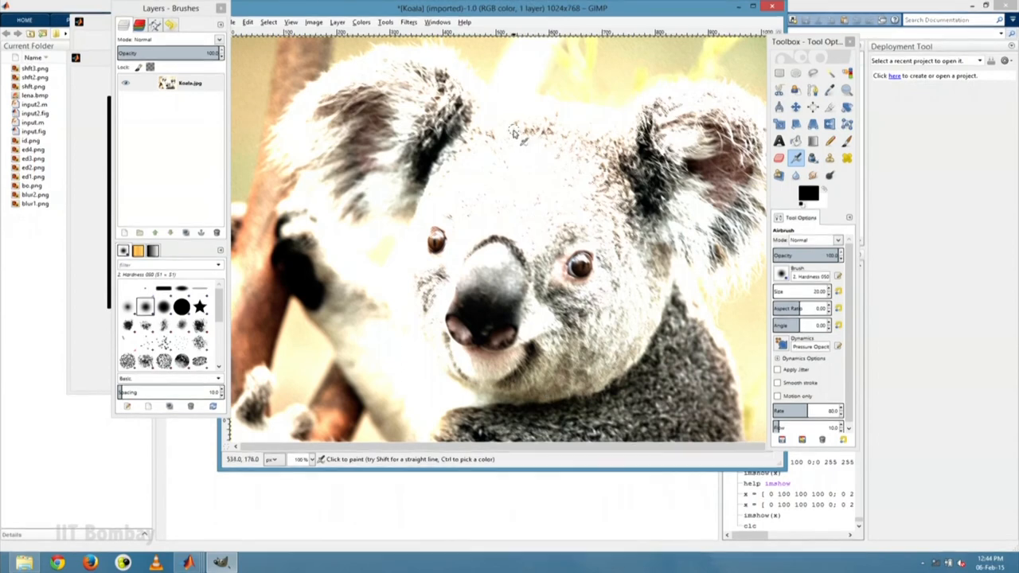
# - Reopen and cancel the Convolution Matrix dialog, undoing the brightening filter
pyautogui.click(396, 22)
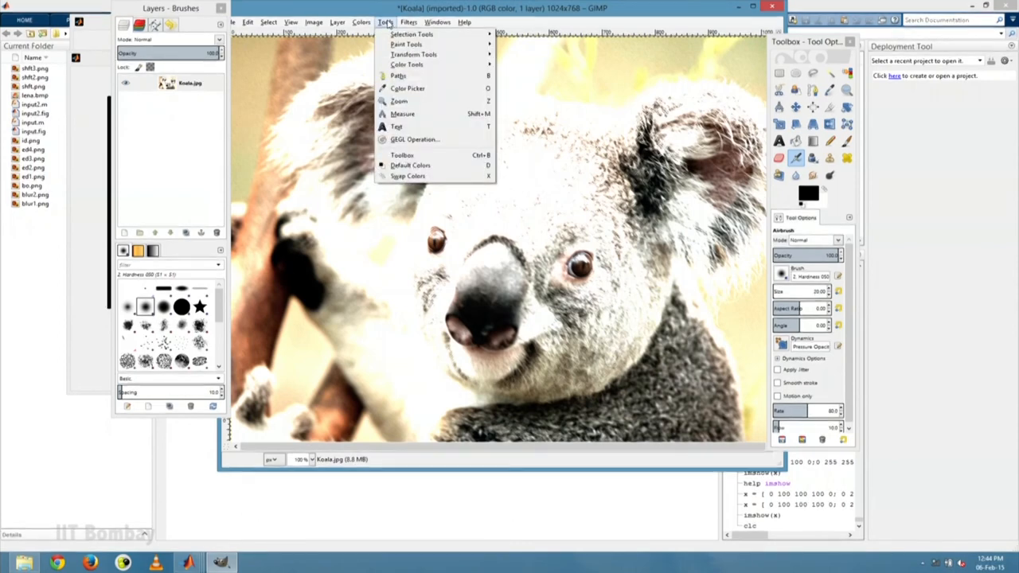
pyautogui.click(409, 21)
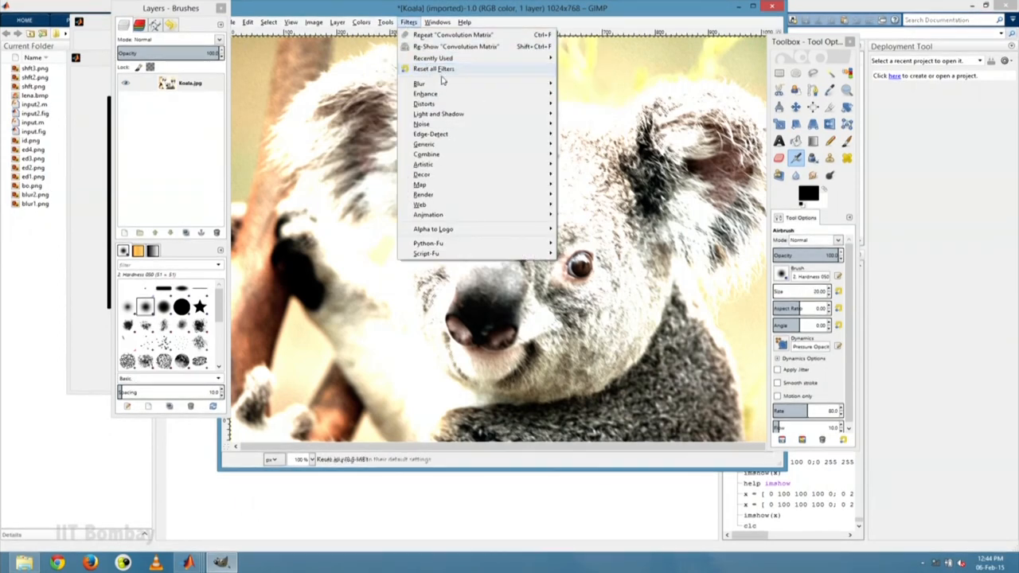
pyautogui.moveTo(426, 145)
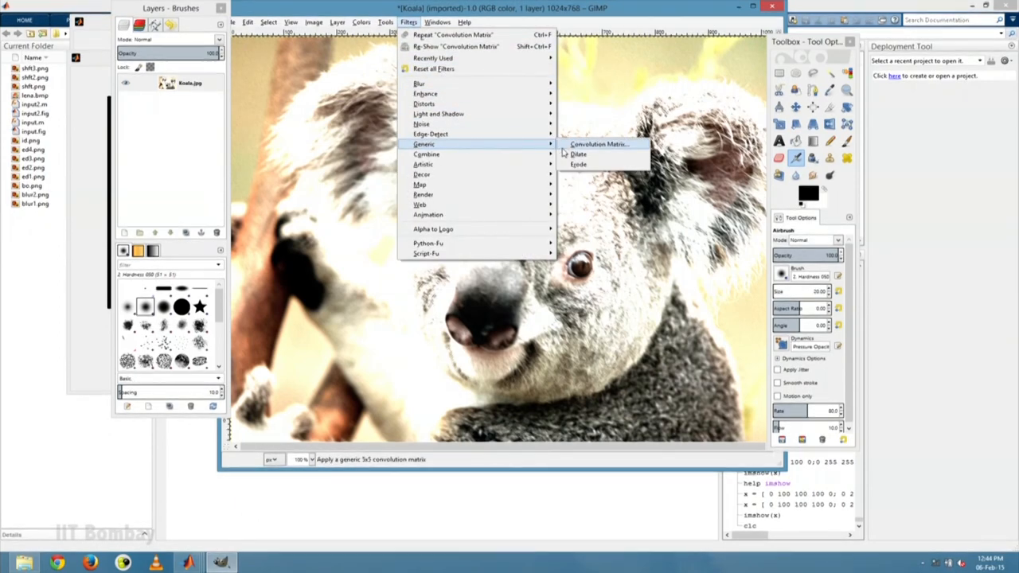
pyautogui.click(598, 144)
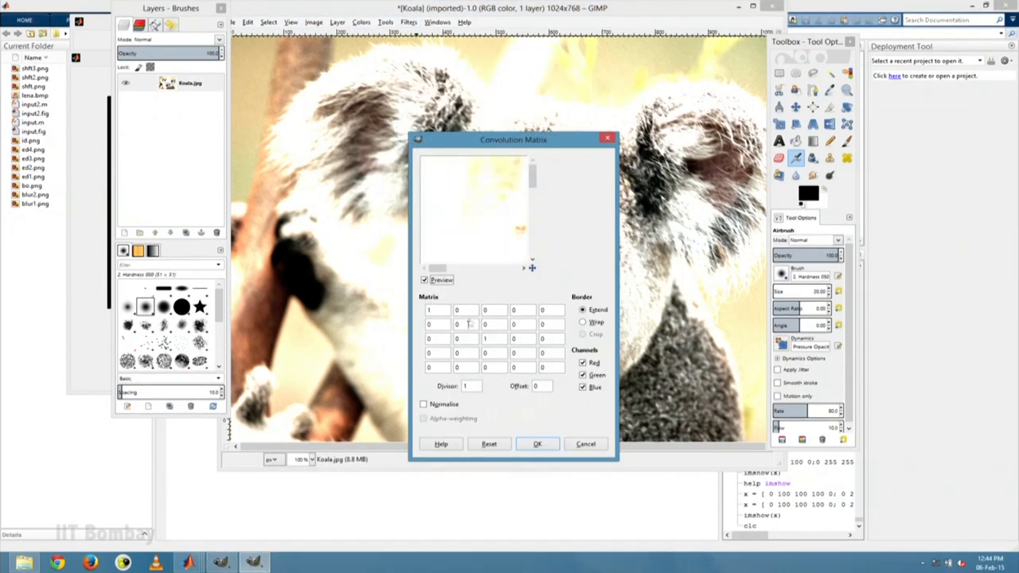
pyautogui.click(424, 404)
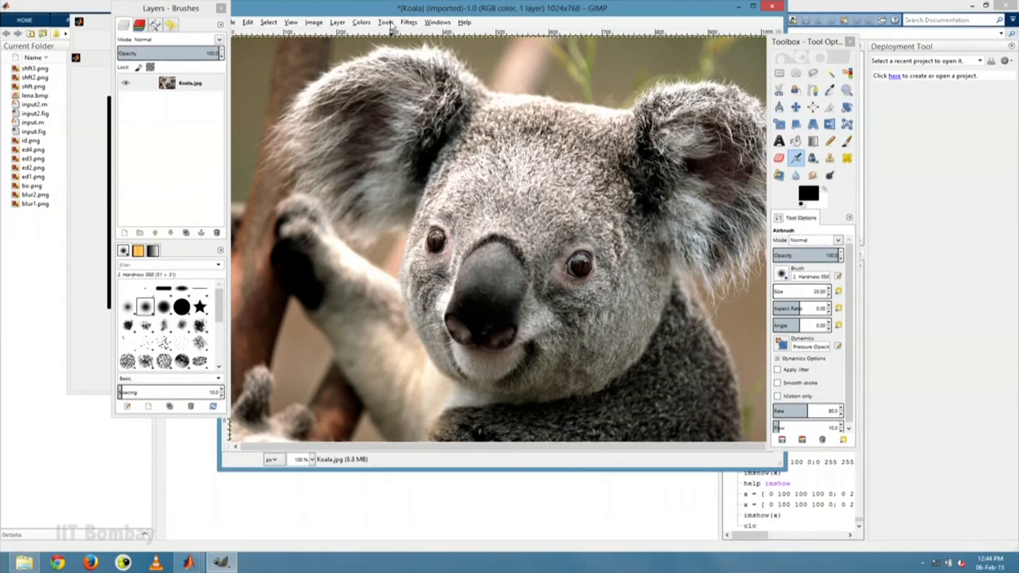
# - Reapply the Convolution Matrix with Normalise ticked, making Division 2
pyautogui.click(405, 22)
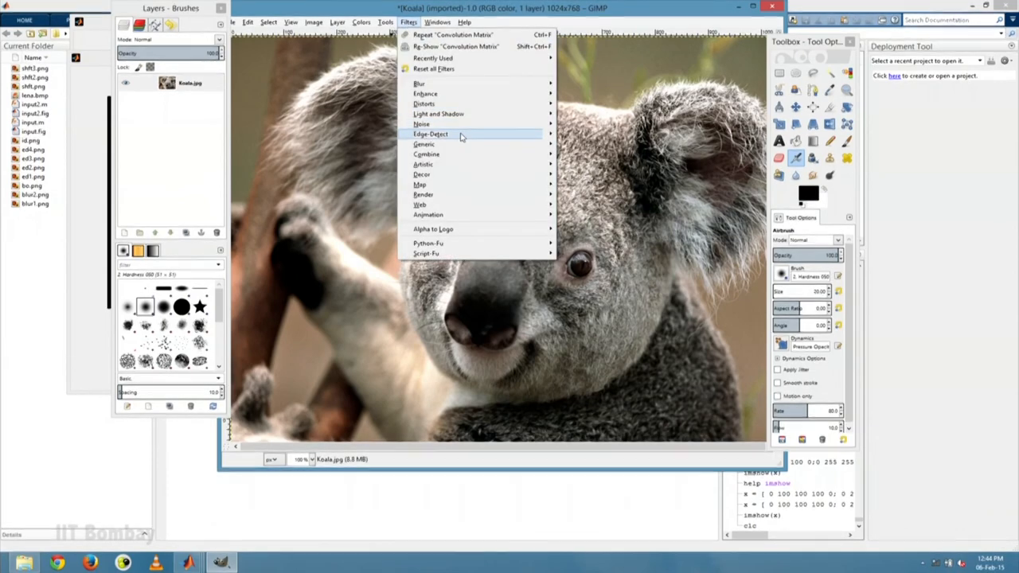
pyautogui.click(438, 143)
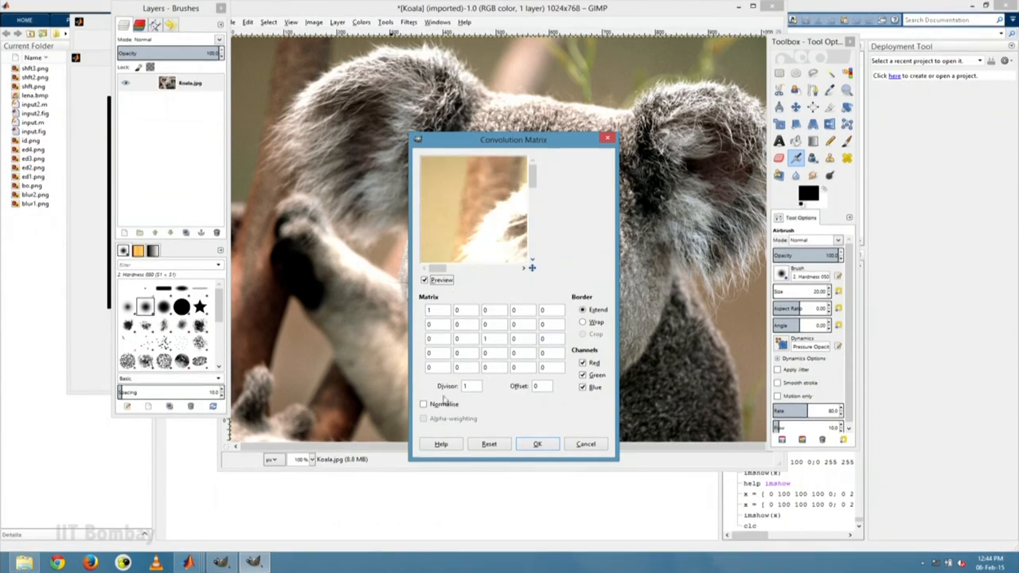
pyautogui.click(424, 404)
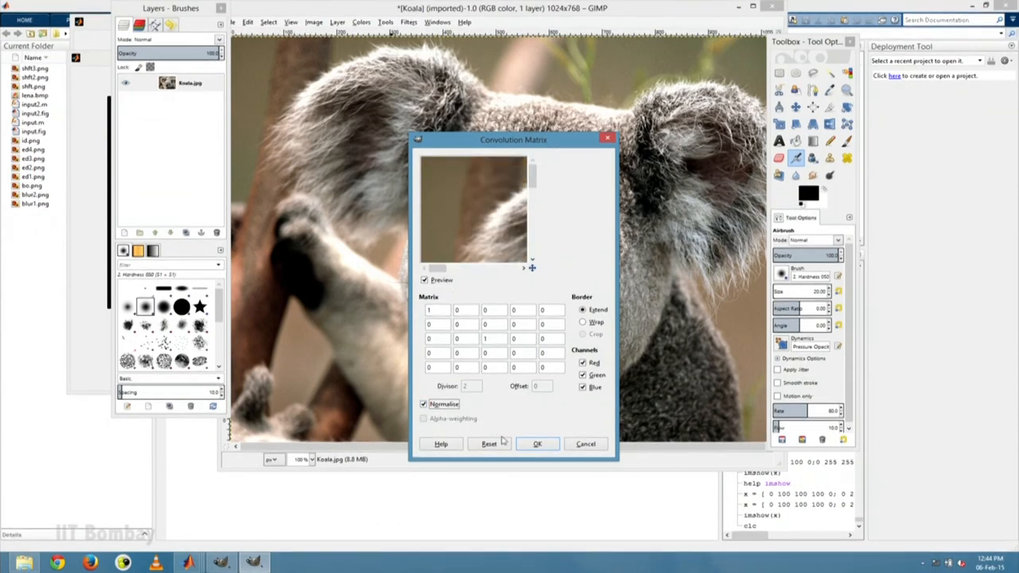
pyautogui.click(537, 443)
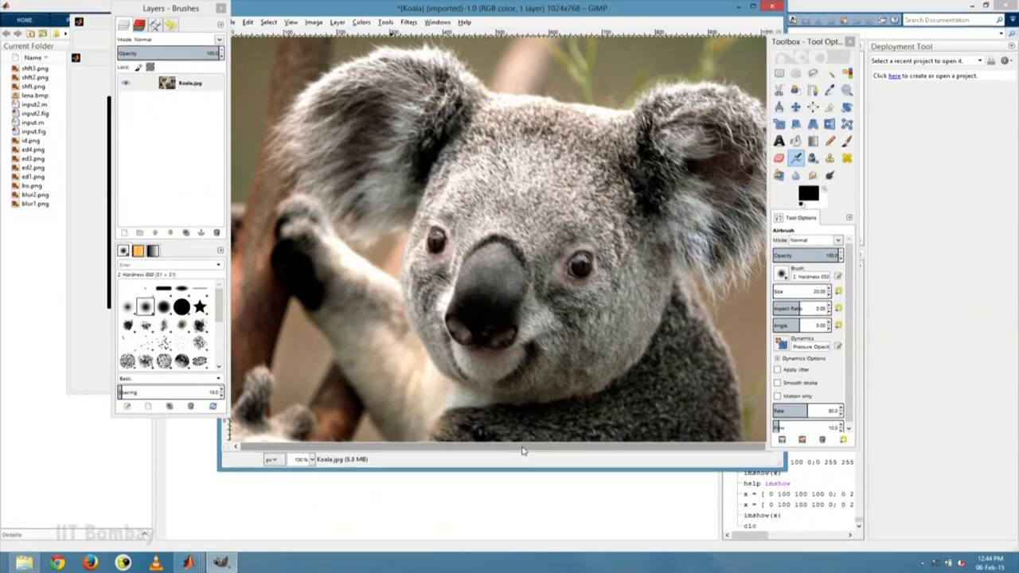
pyautogui.moveTo(351, 135)
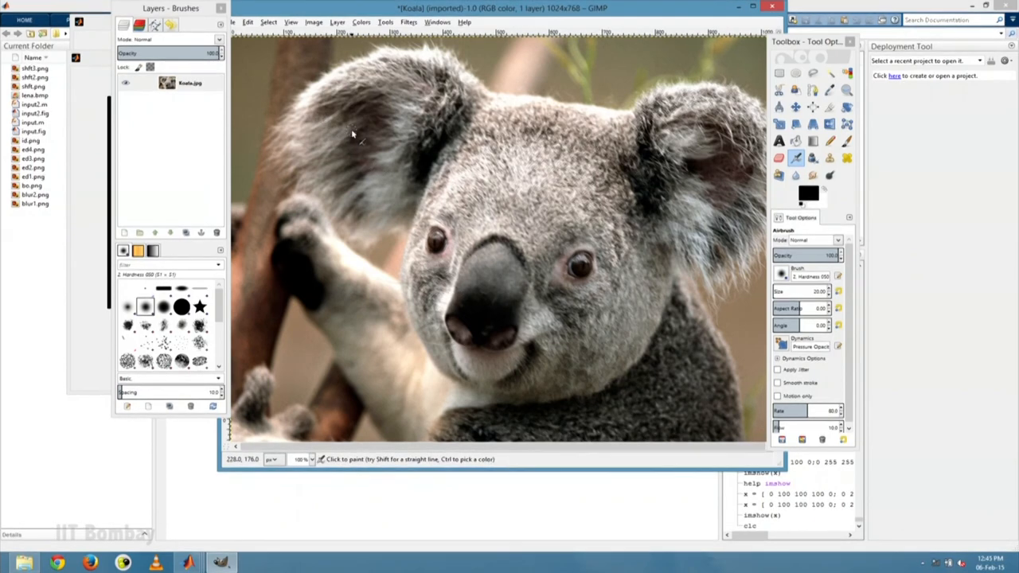
pyautogui.moveTo(364, 118)
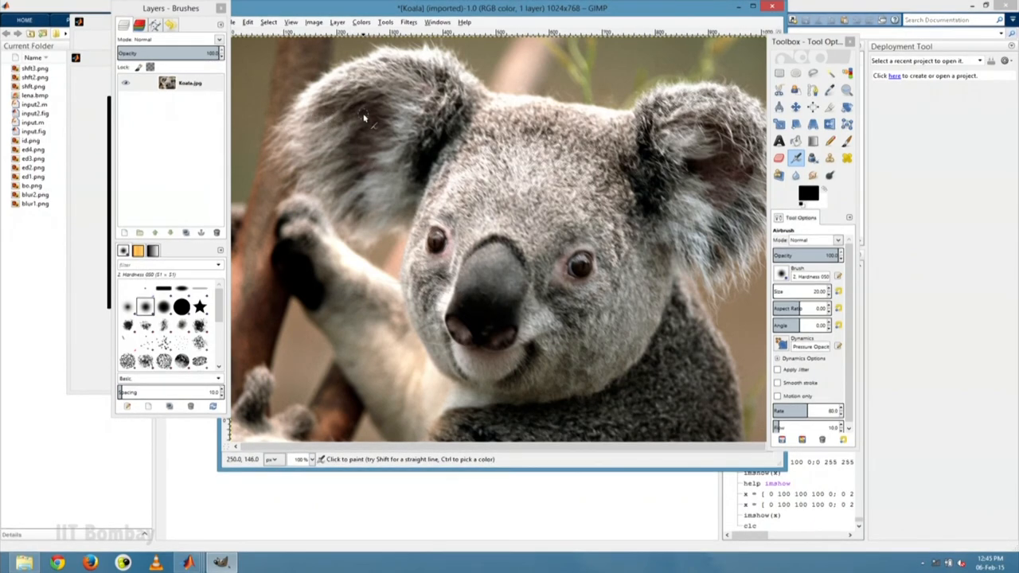